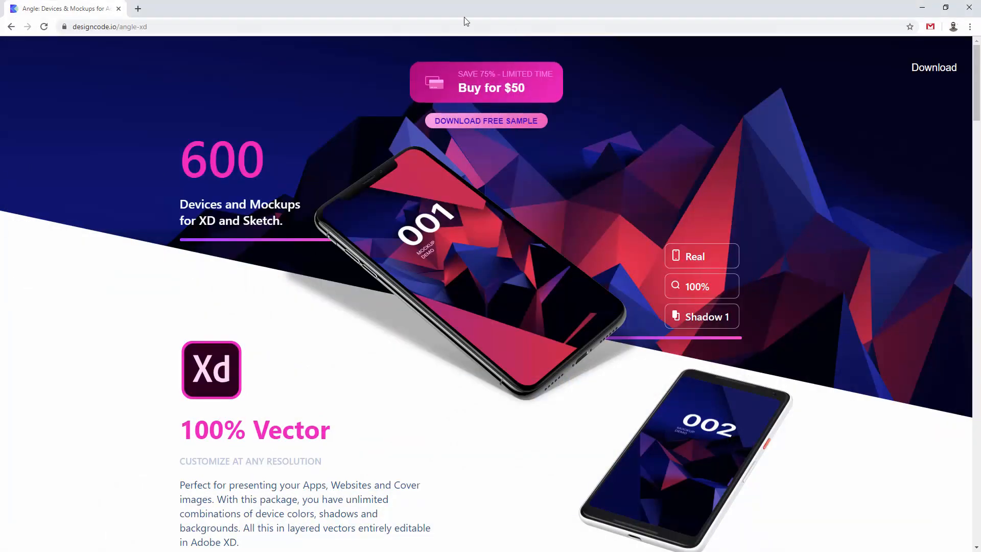
pyautogui.moveTo(494, 100)
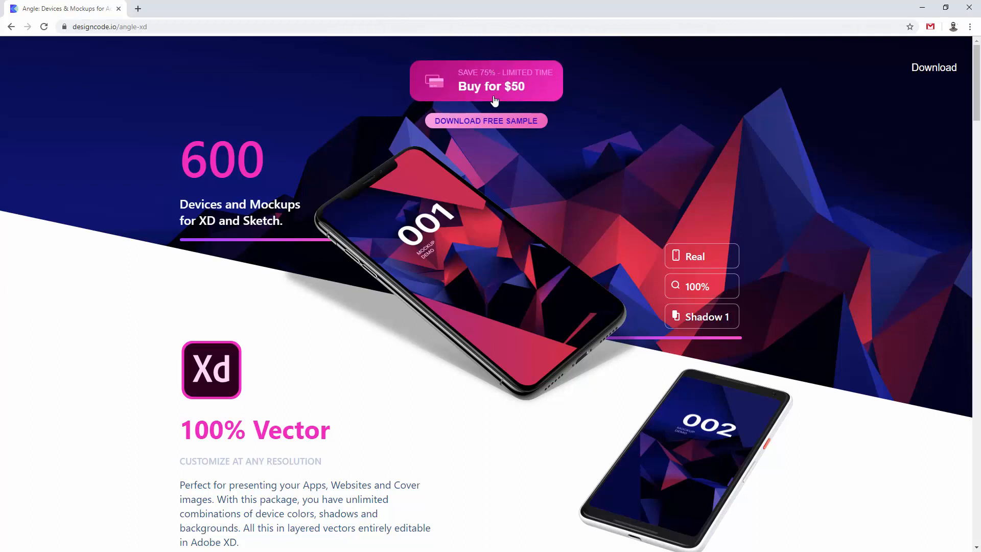
pyautogui.moveTo(571, 99)
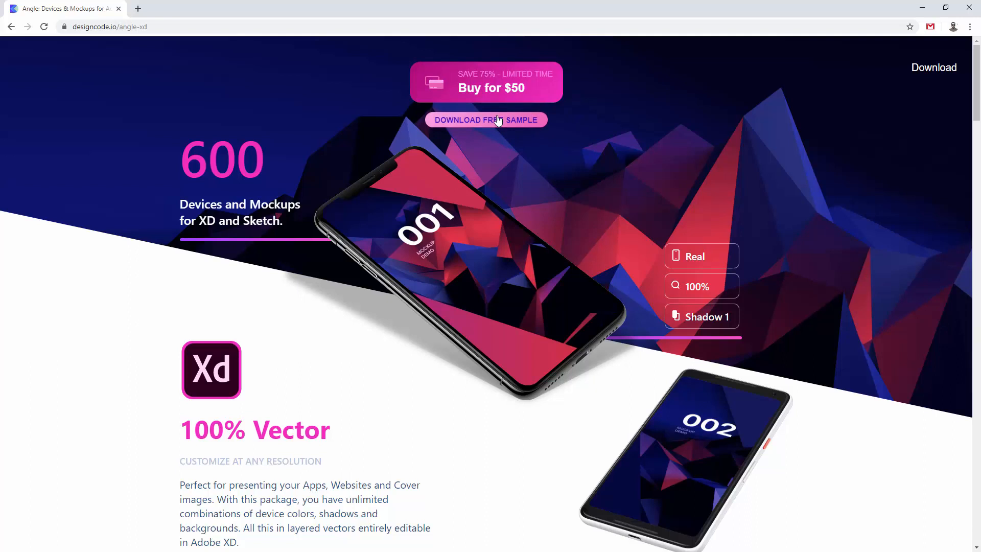
pyautogui.moveTo(89, 329)
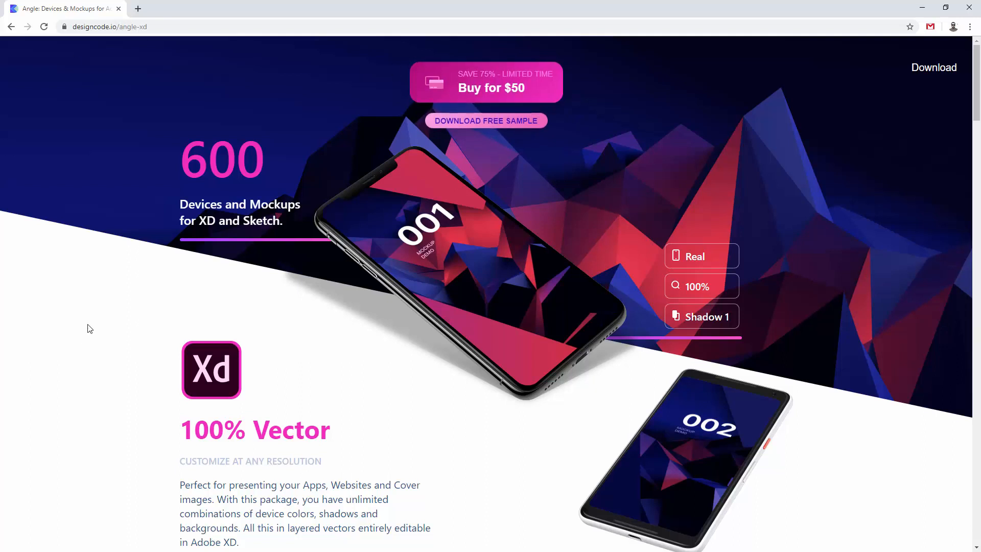
pyautogui.moveTo(94, 331)
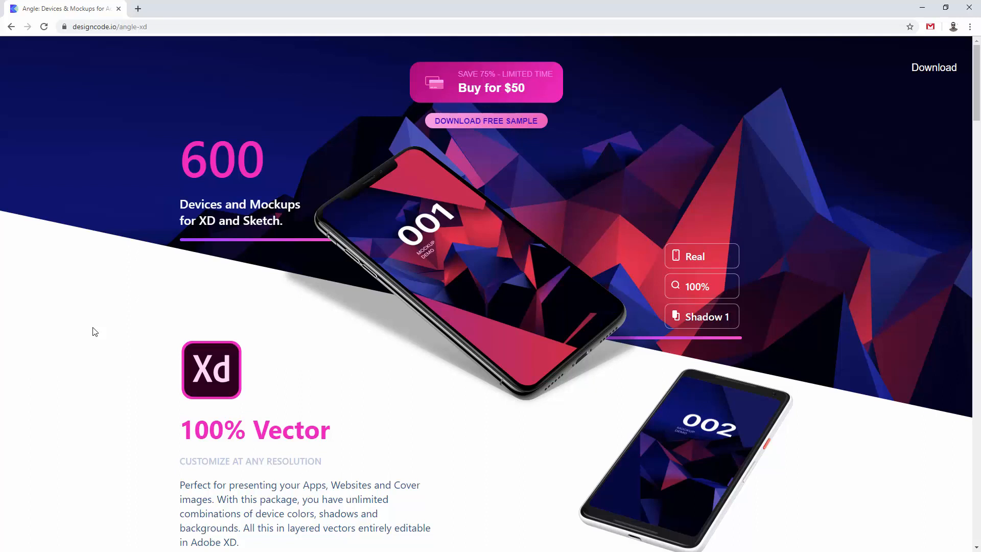
pyautogui.moveTo(92, 319)
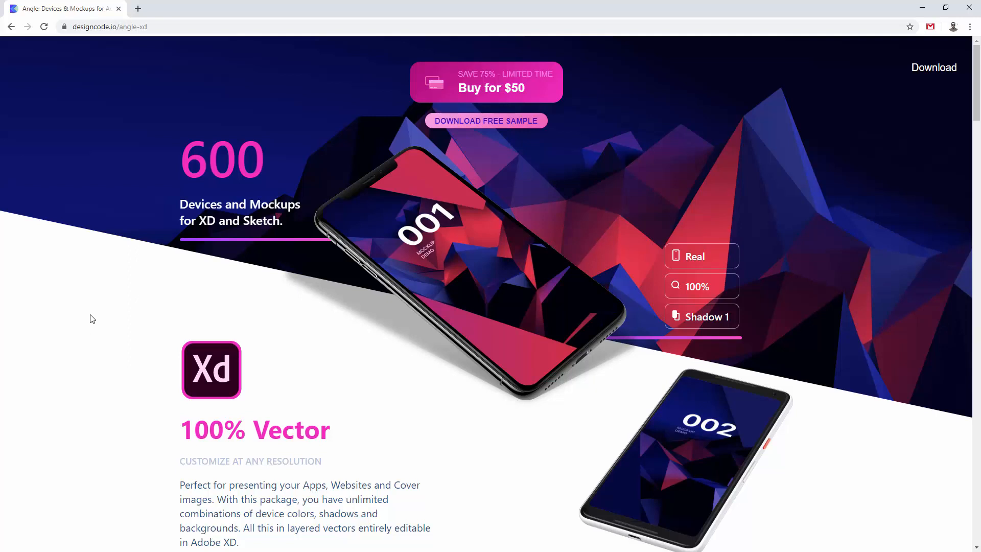
pyautogui.moveTo(325, 219)
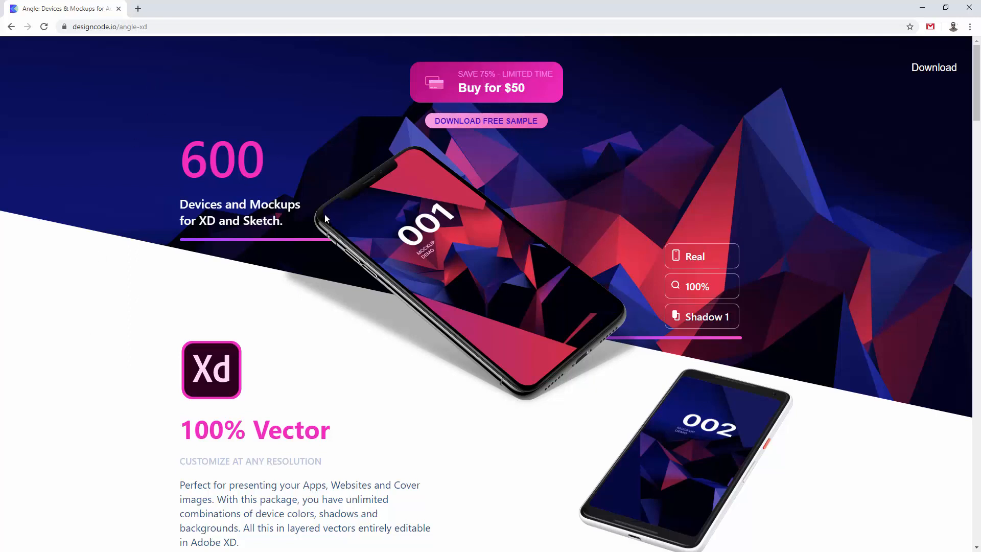
pyautogui.moveTo(311, 229)
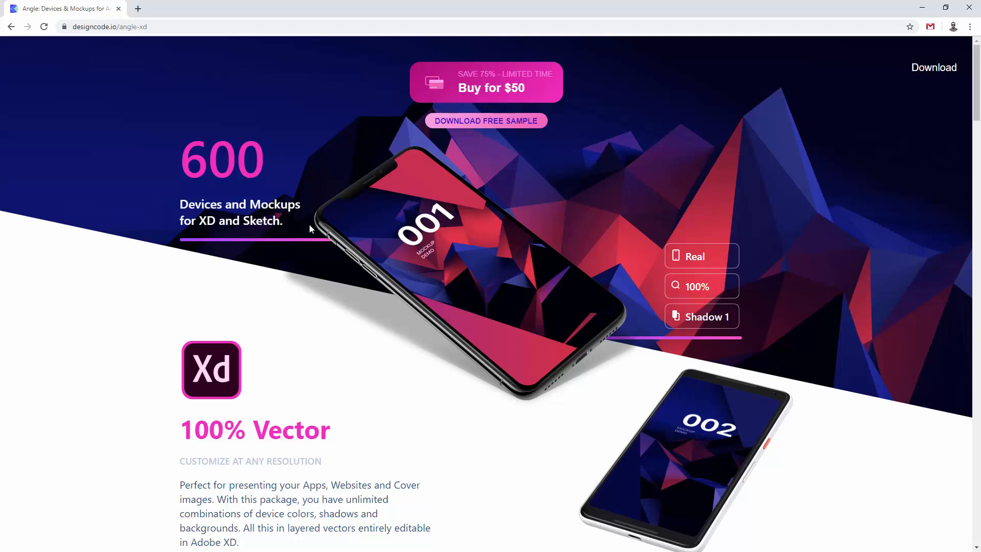
pyautogui.moveTo(225, 238)
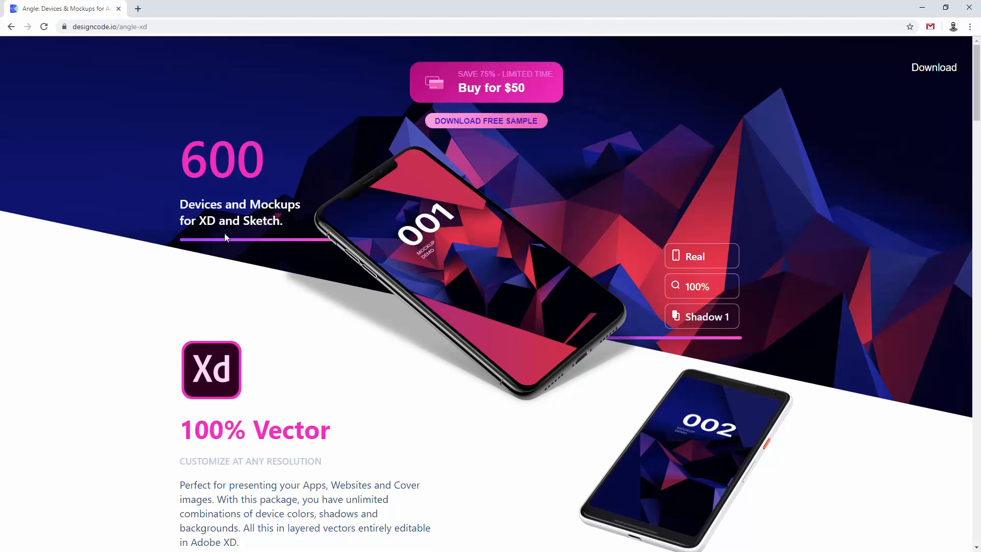
pyautogui.moveTo(174, 320)
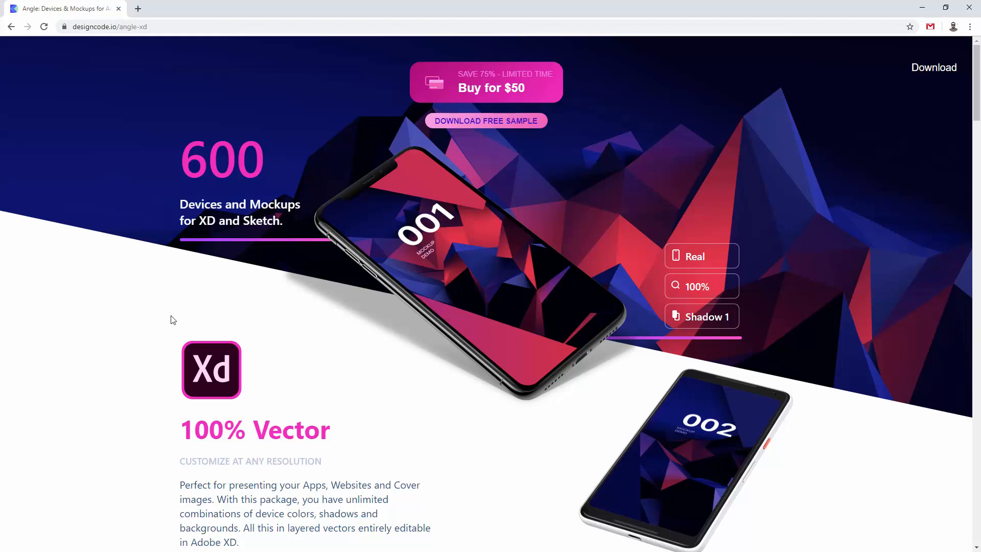
# Scroll through the Chatty UI Kit screens in Adobe XD
pyautogui.scroll(-3)
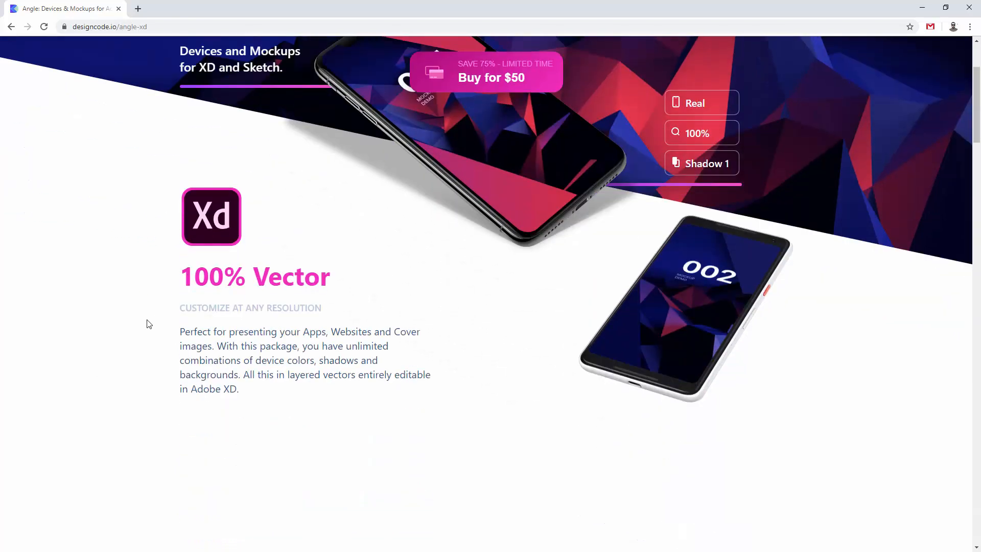
pyautogui.scroll(-3)
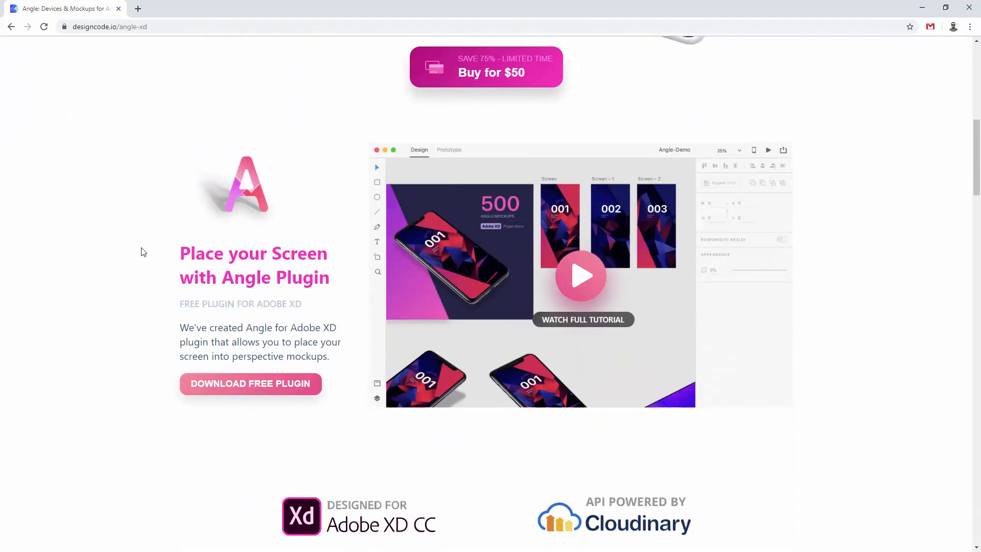
pyautogui.scroll(-3)
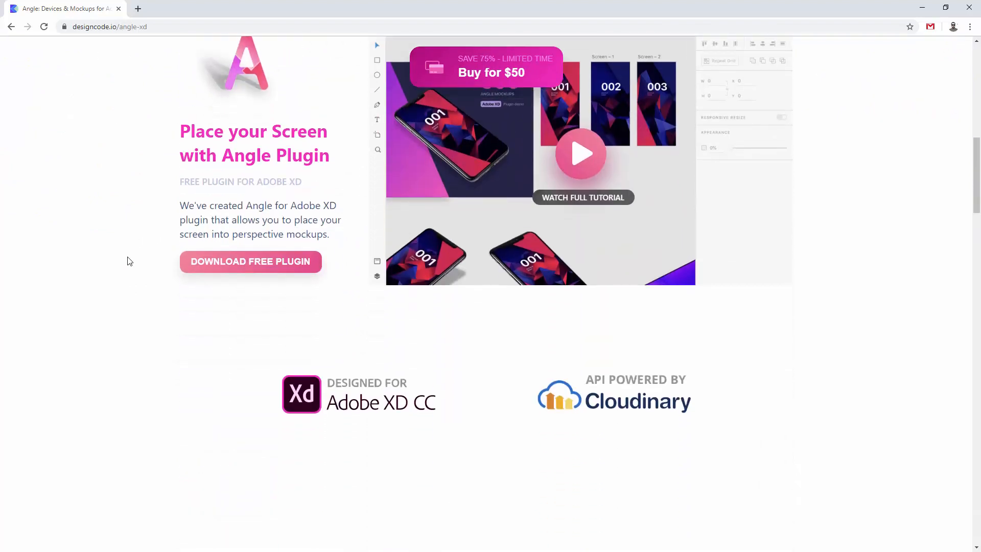
pyautogui.scroll(-3)
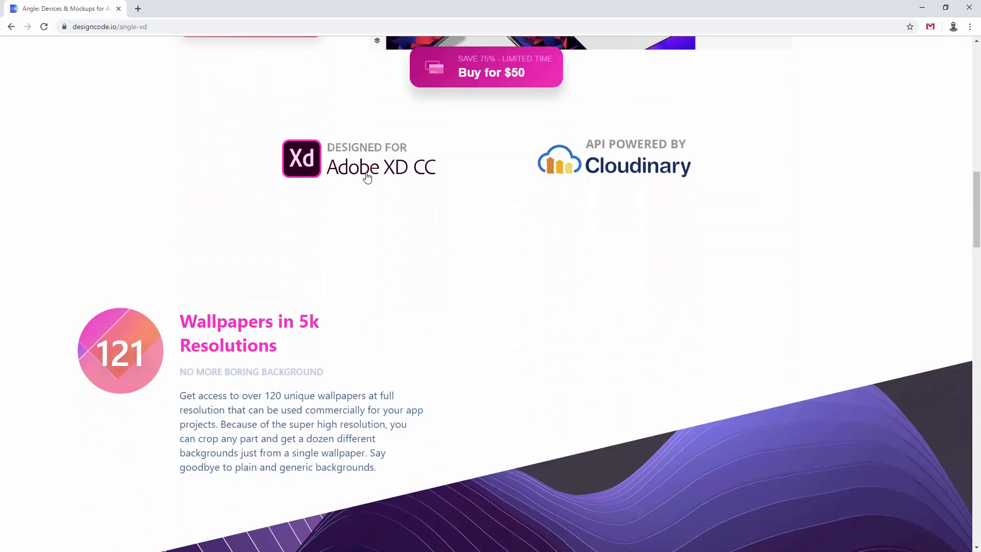
pyautogui.scroll(-3)
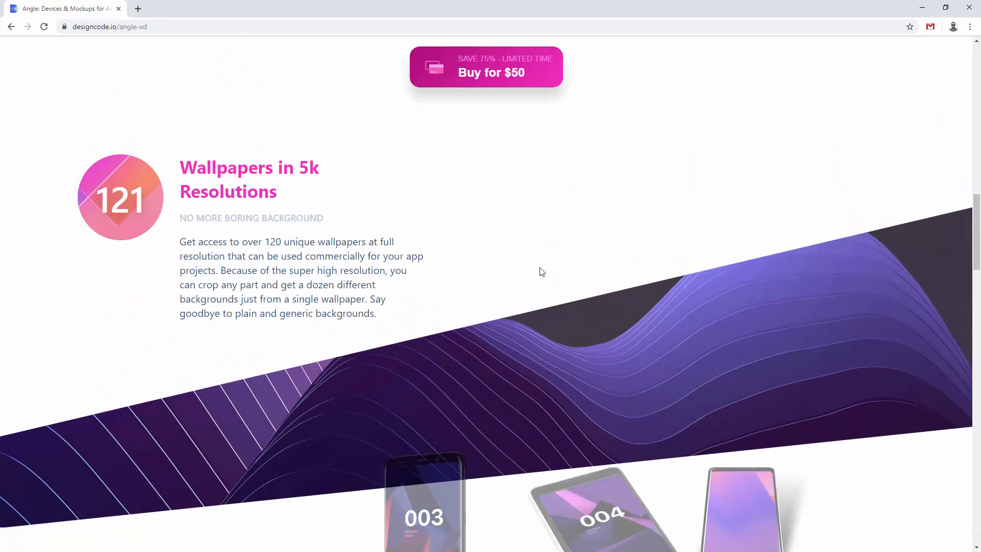
pyautogui.scroll(-3)
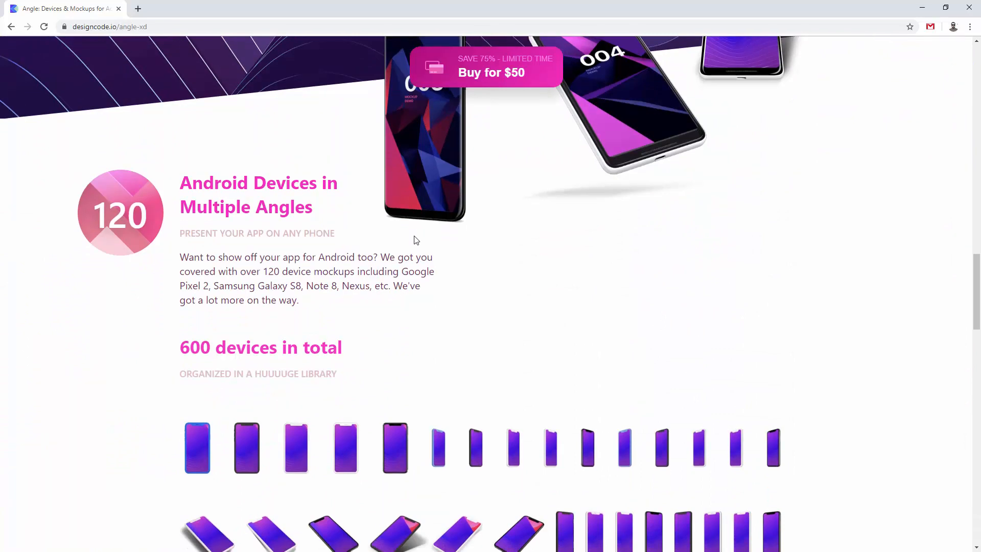
pyautogui.scroll(-3)
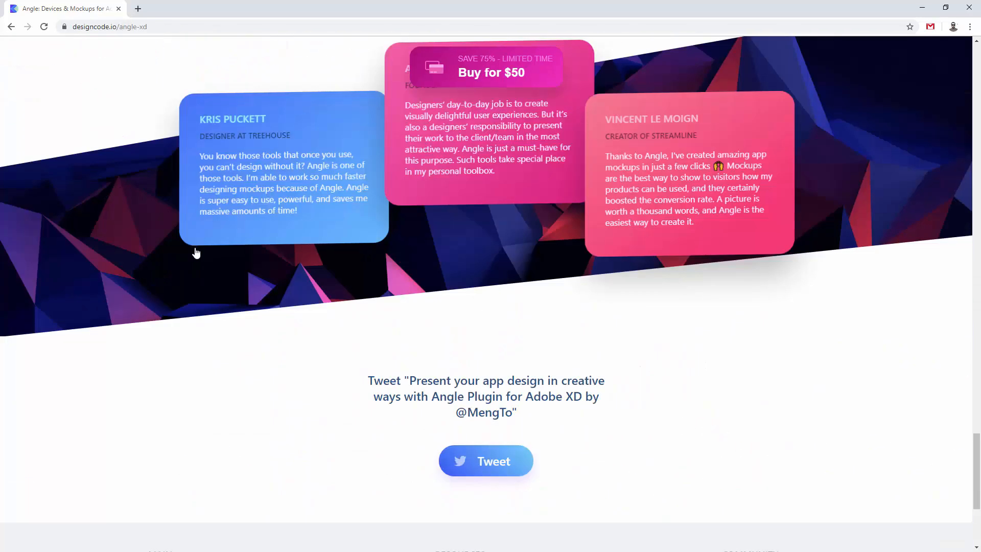
pyautogui.moveTo(342, 276)
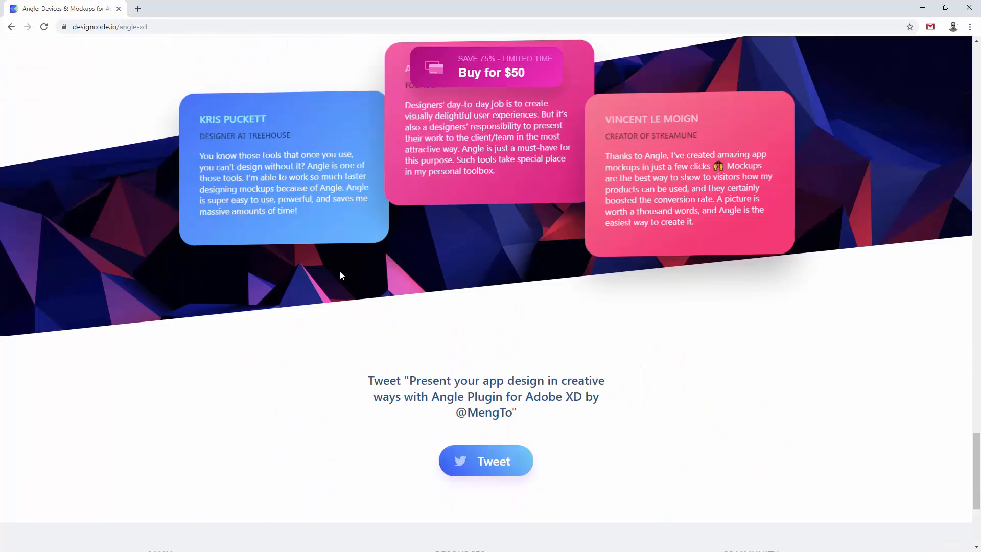
pyautogui.scroll(-3)
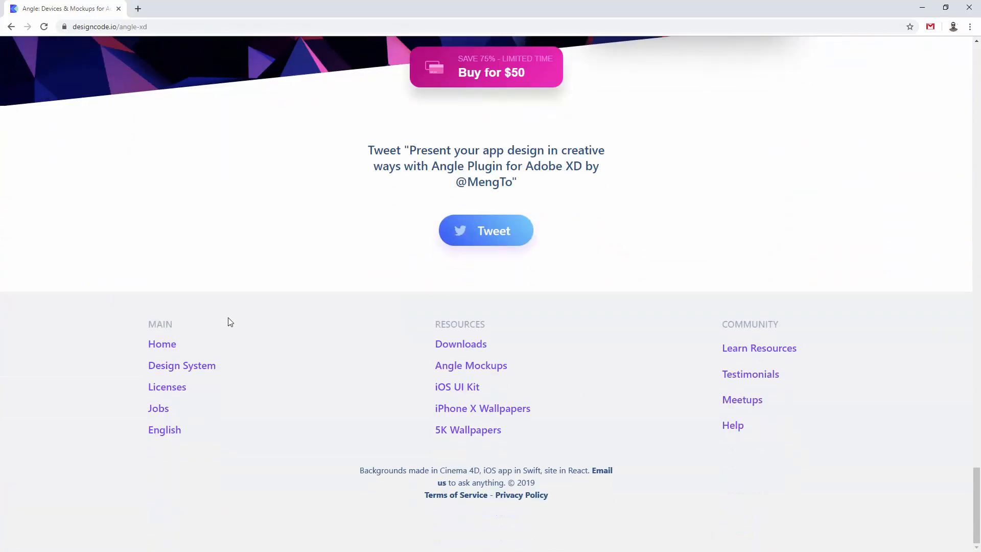
pyautogui.scroll(3)
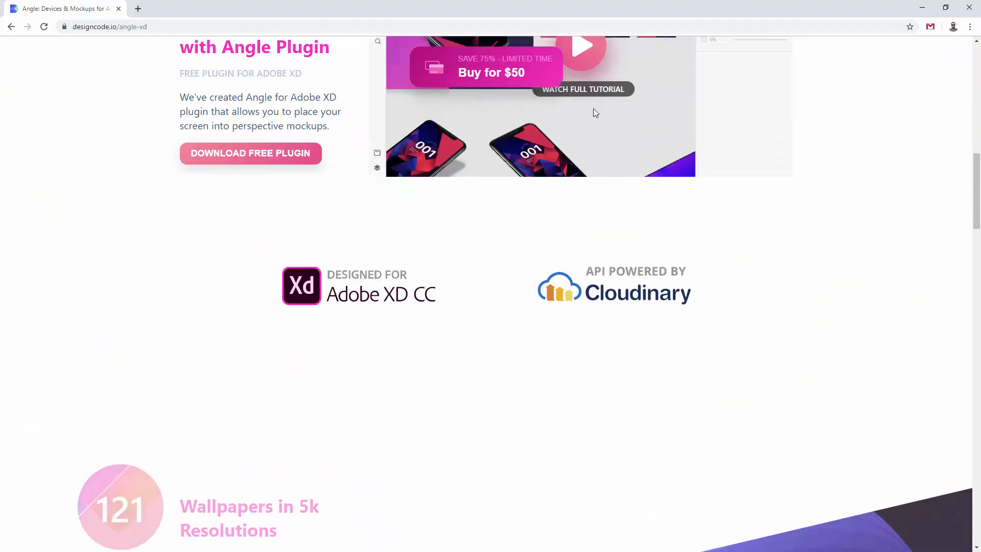
pyautogui.scroll(3)
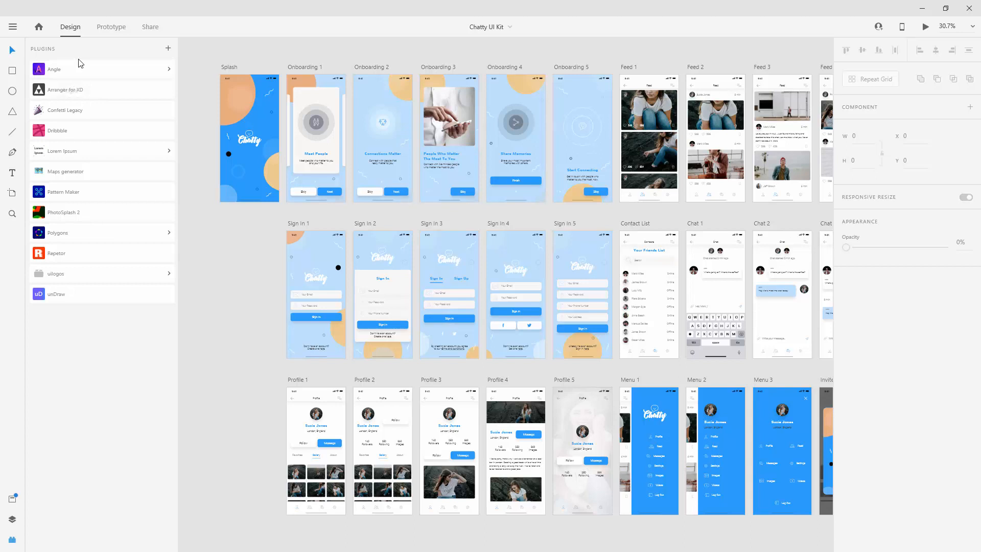
pyautogui.moveTo(174, 51)
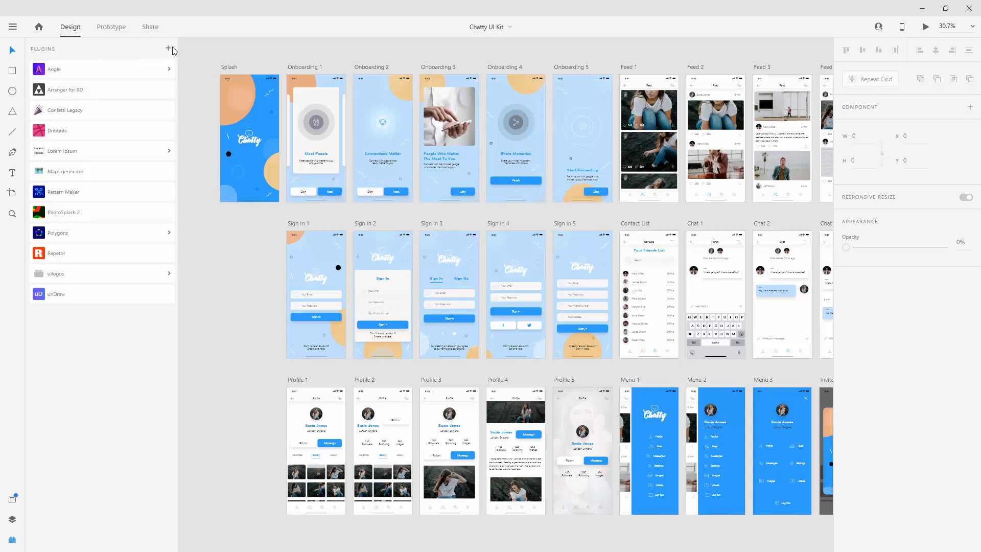
# Search the plugin marketplace for 'angle' and confirm Angle is installed
pyautogui.click(168, 48)
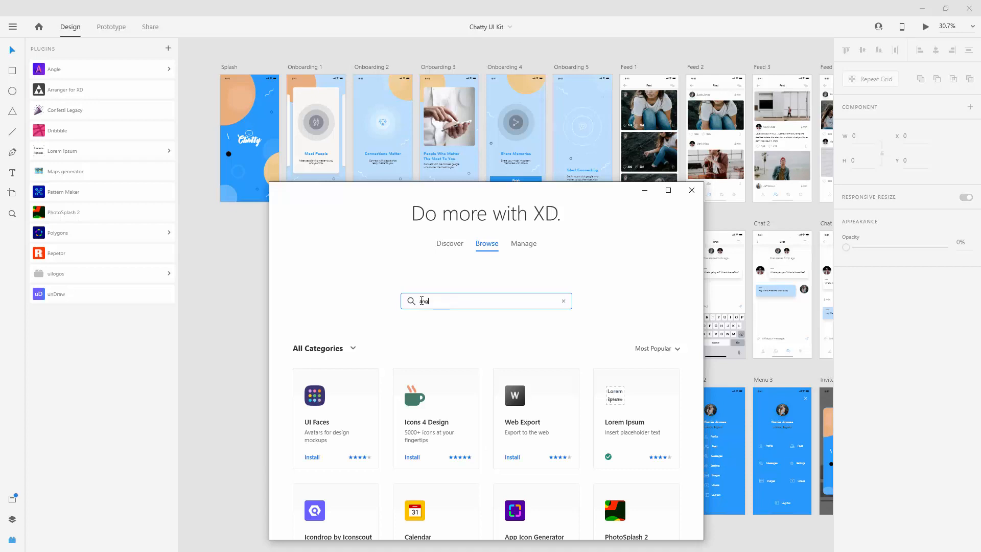
pyautogui.write('angle')
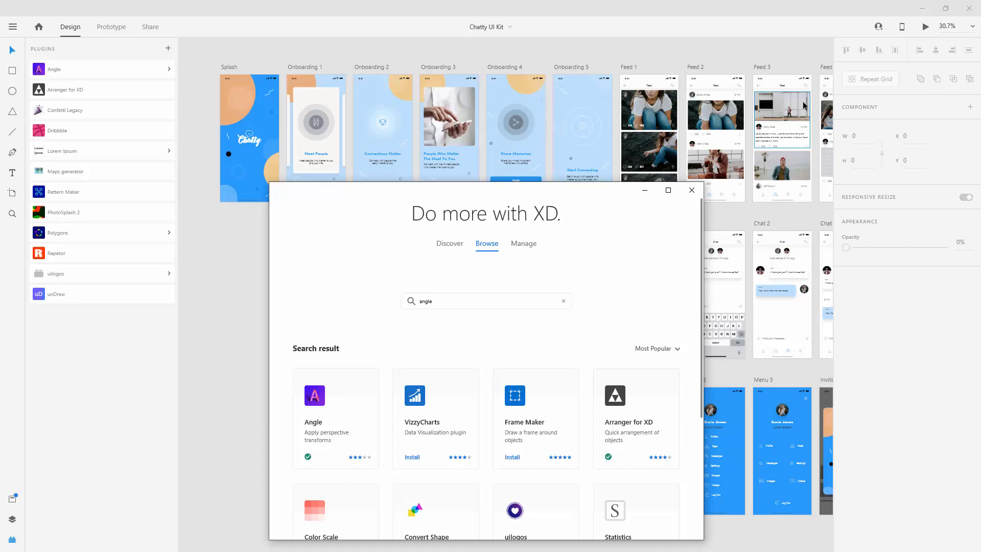
pyautogui.click(691, 190)
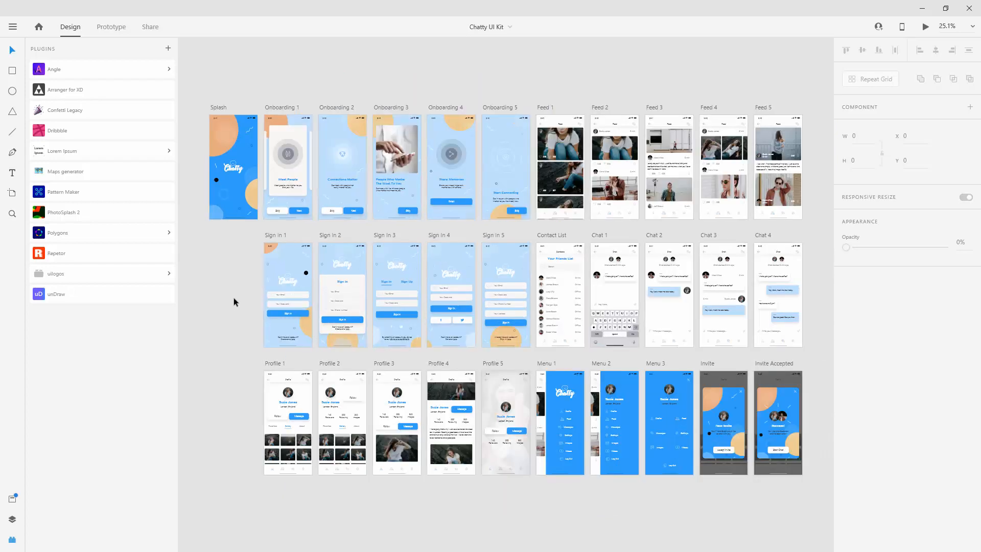
pyautogui.moveTo(447, 61)
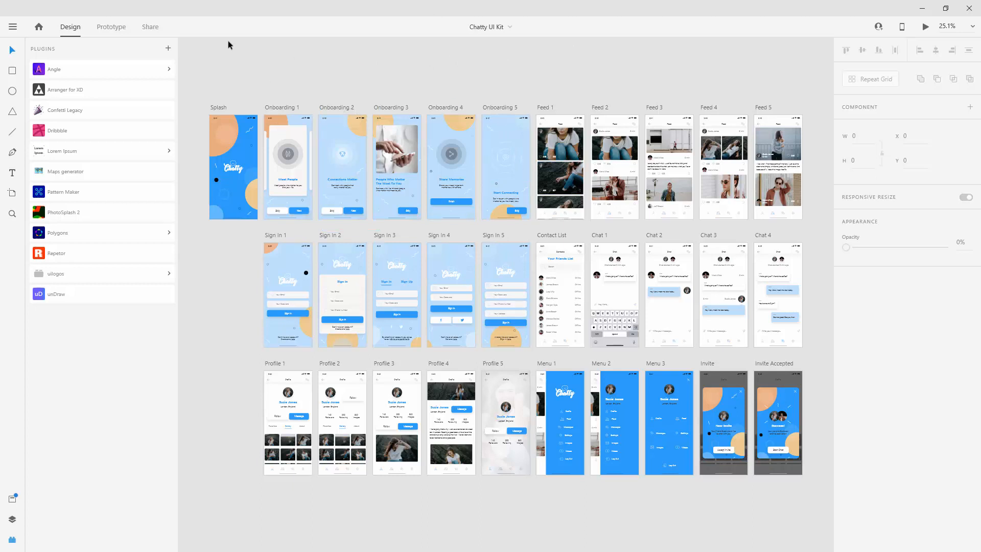
pyautogui.moveTo(229, 108)
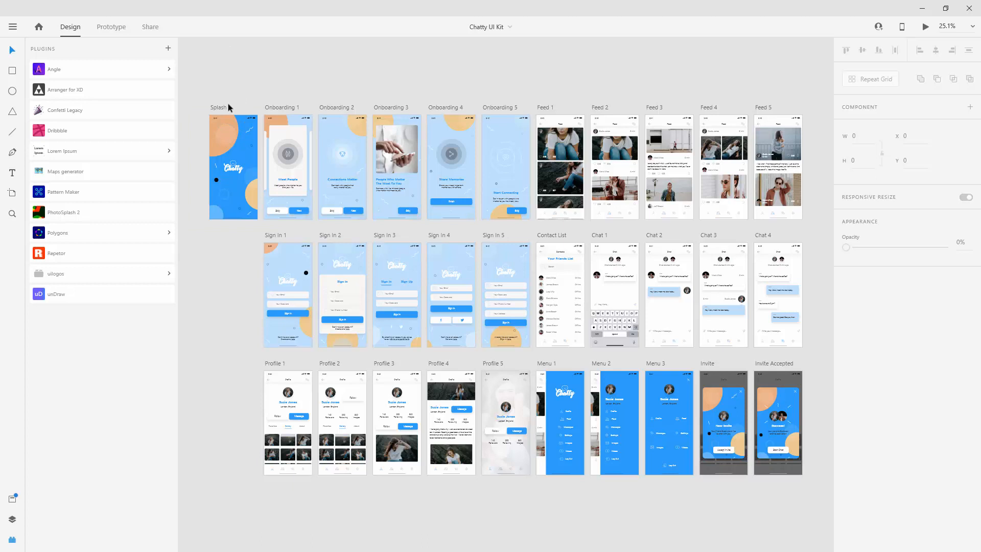
pyautogui.moveTo(558, 55)
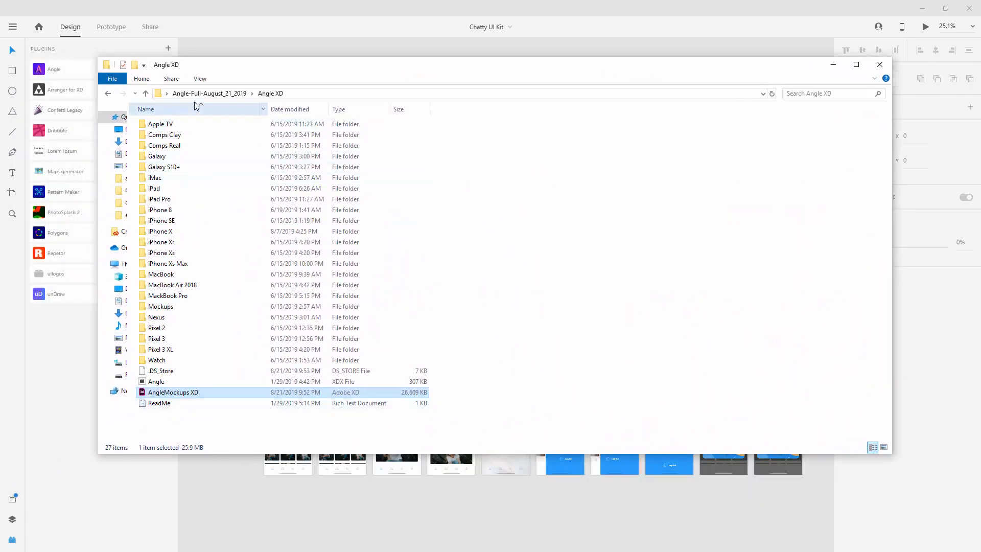
# Inspect the Angle XD folder files, peek into iPhone Xs mockups, return, then close the window
pyautogui.click(156, 381)
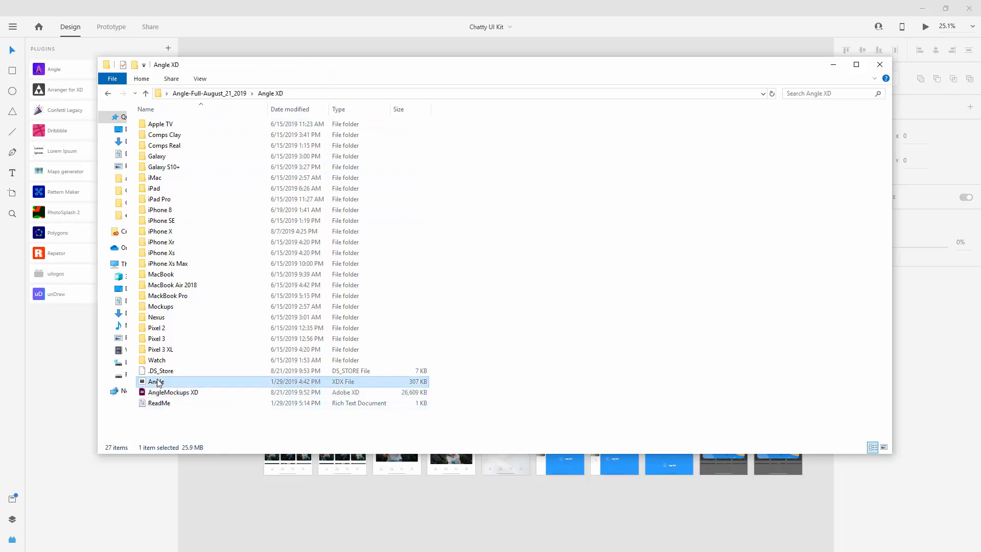
pyautogui.moveTo(156, 382)
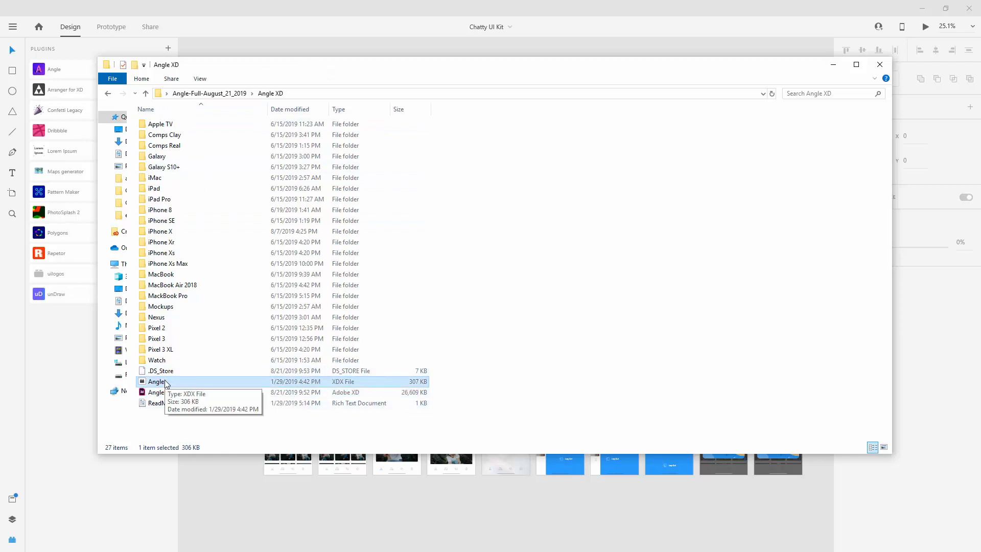
pyautogui.click(173, 392)
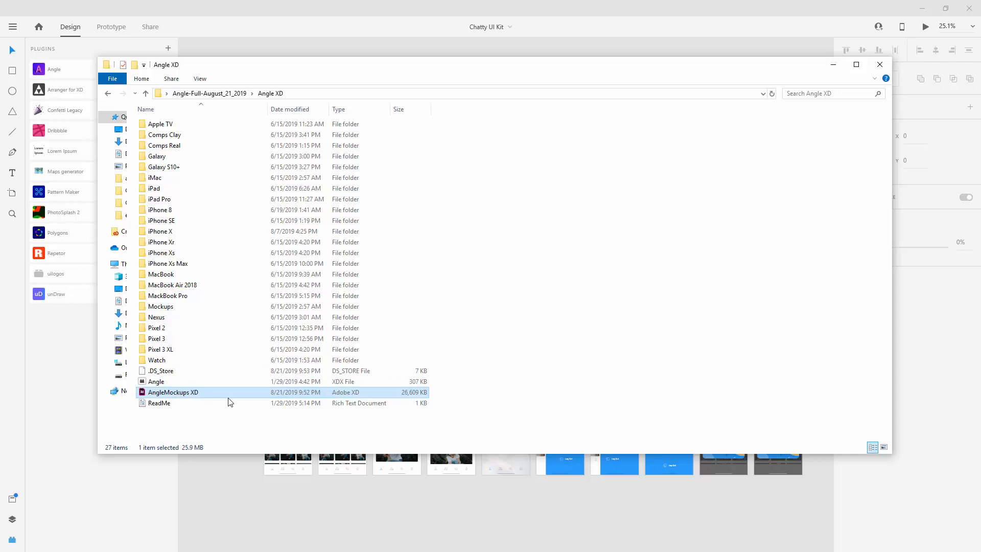
pyautogui.moveTo(212, 125)
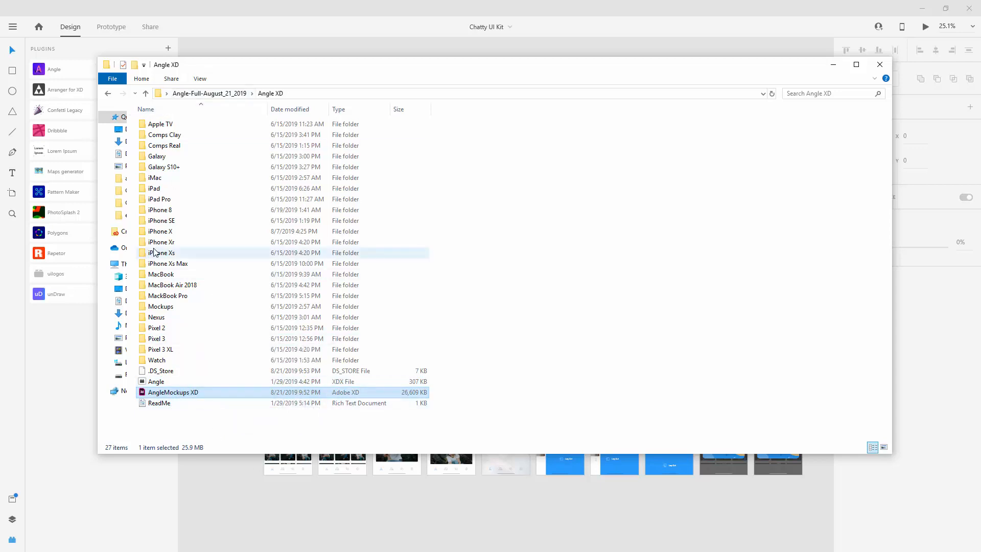
pyautogui.doubleClick(162, 252)
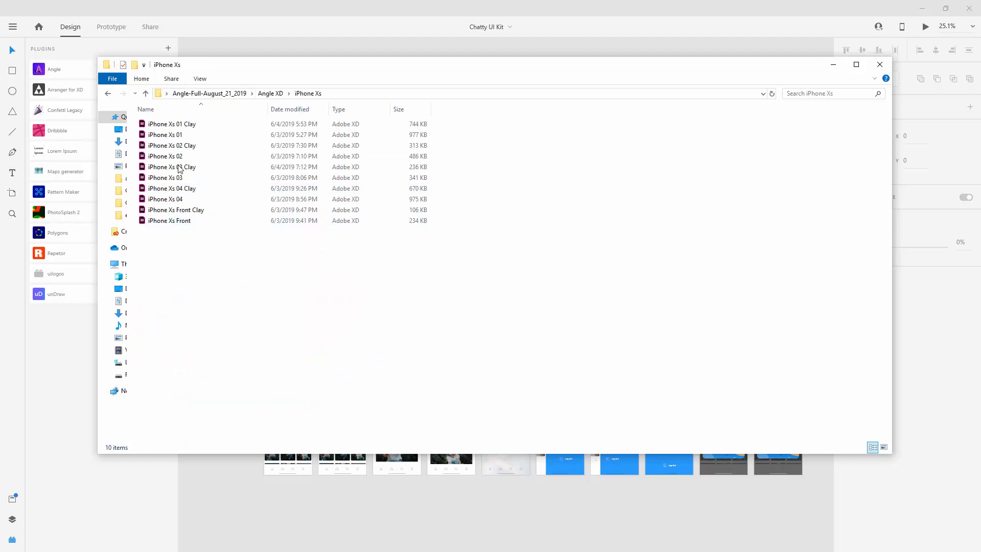
pyautogui.moveTo(194, 234)
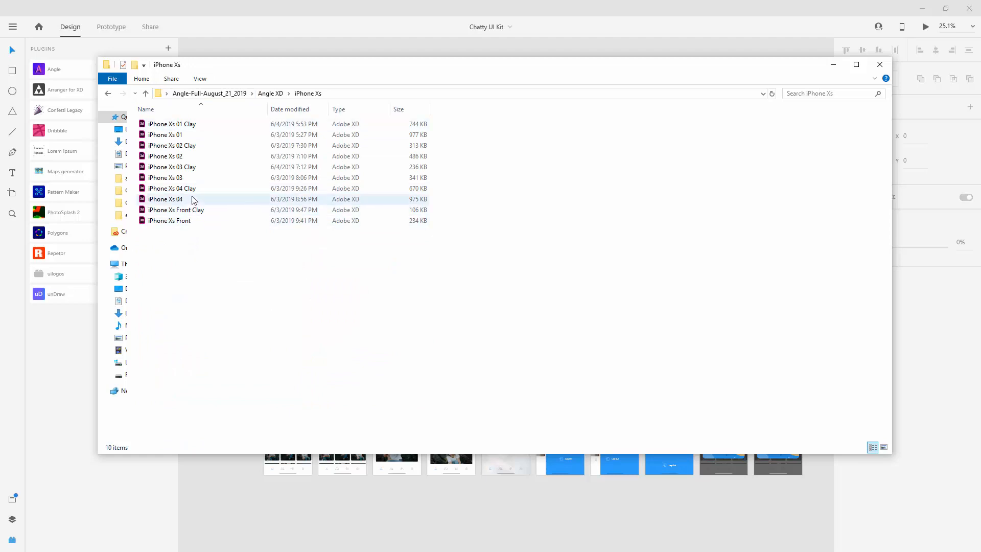
pyautogui.click(172, 145)
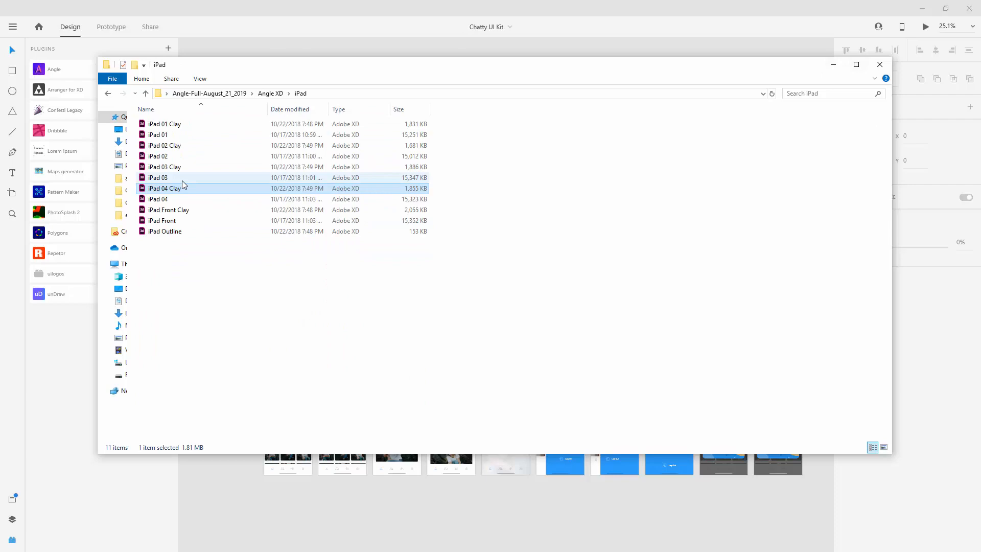
pyautogui.click(880, 65)
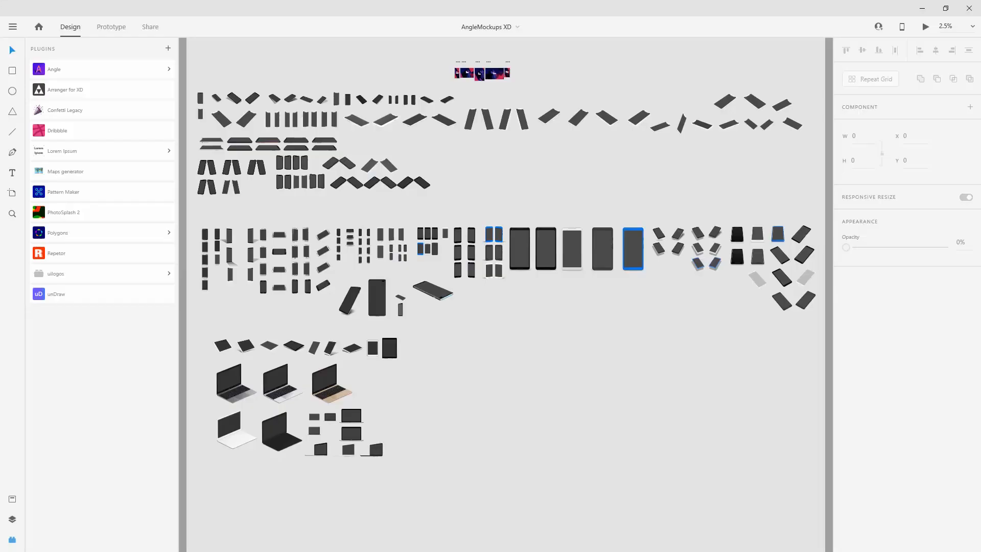
pyautogui.moveTo(579, 298)
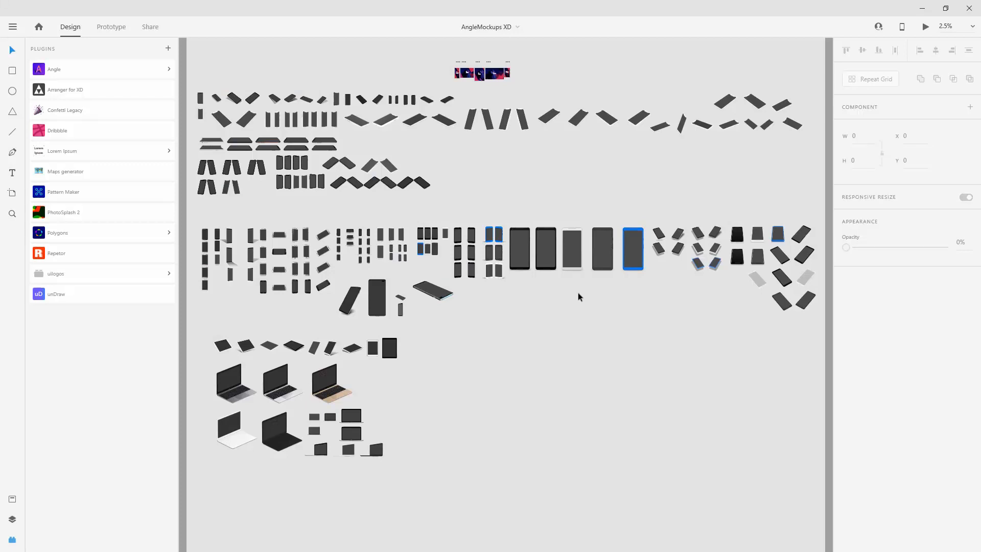
pyautogui.moveTo(273, 67)
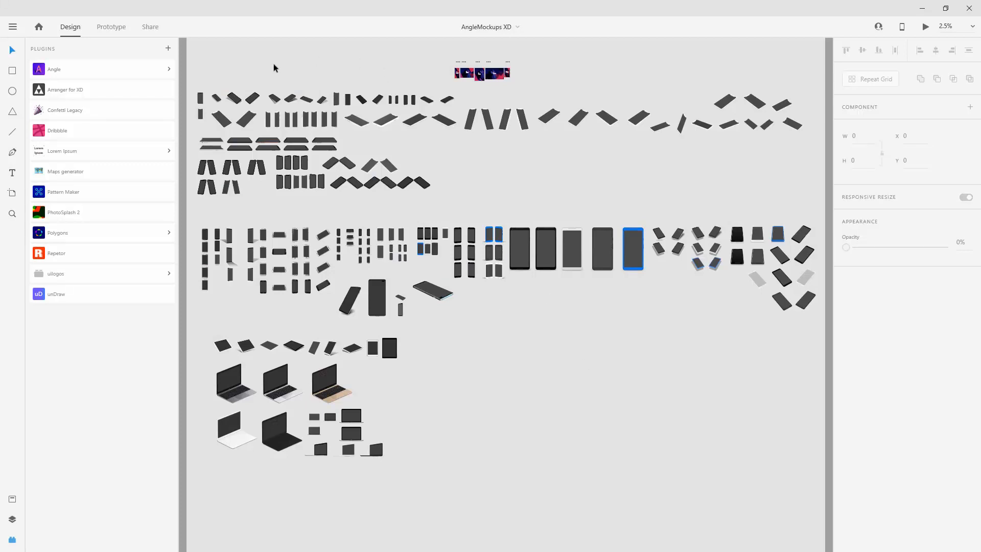
pyautogui.moveTo(286, 134)
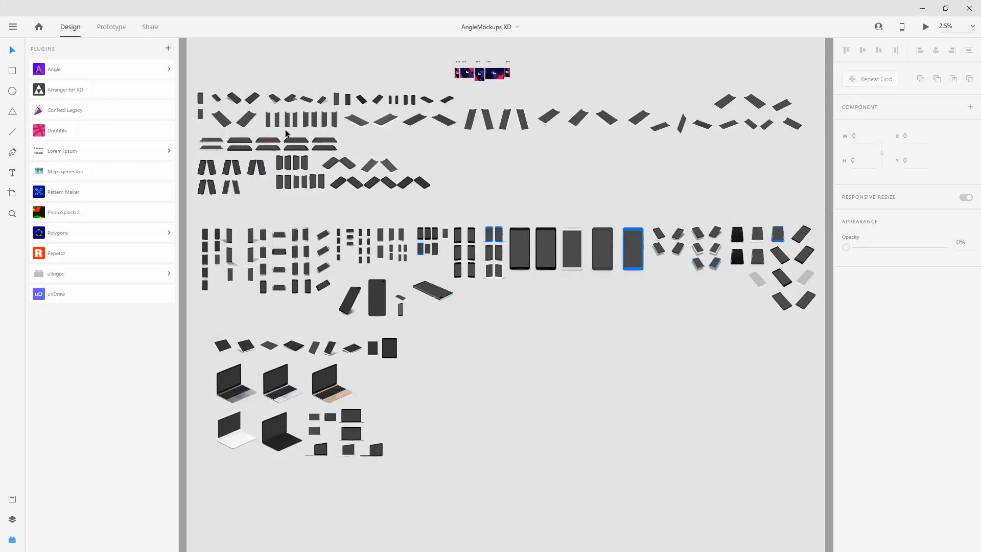
pyautogui.moveTo(225, 77)
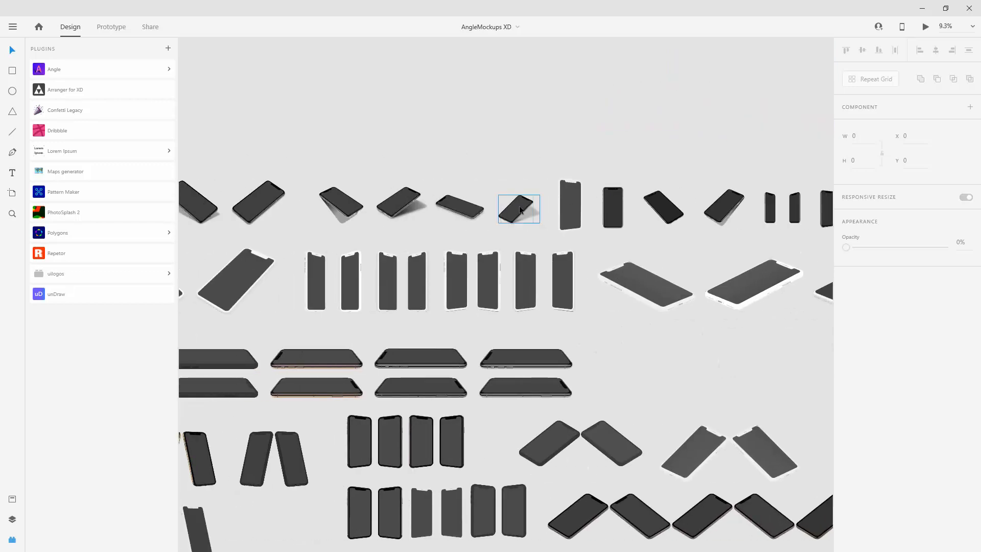
# Select the tilted perspective iPhone mockup in AngleMockups to copy
pyautogui.click(518, 209)
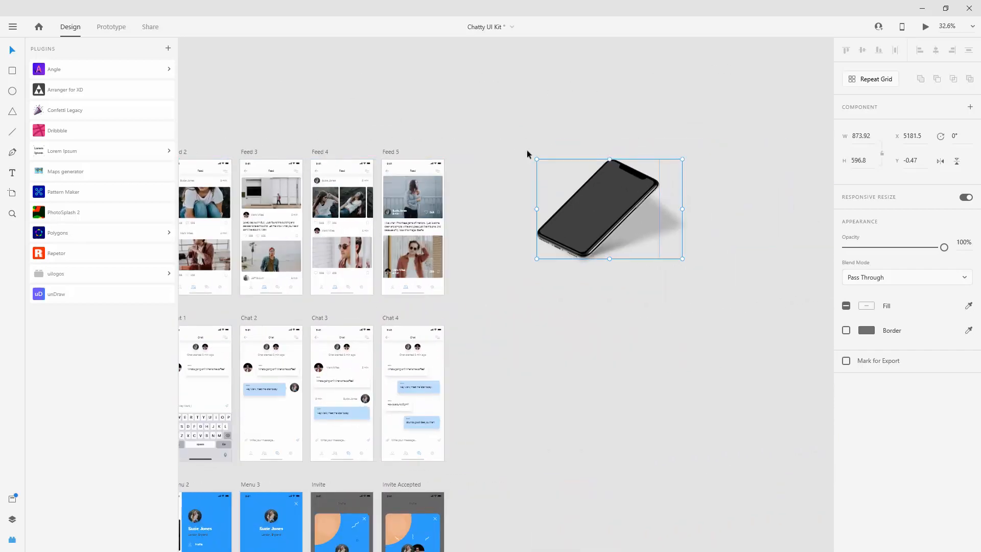
pyautogui.moveTo(12, 520)
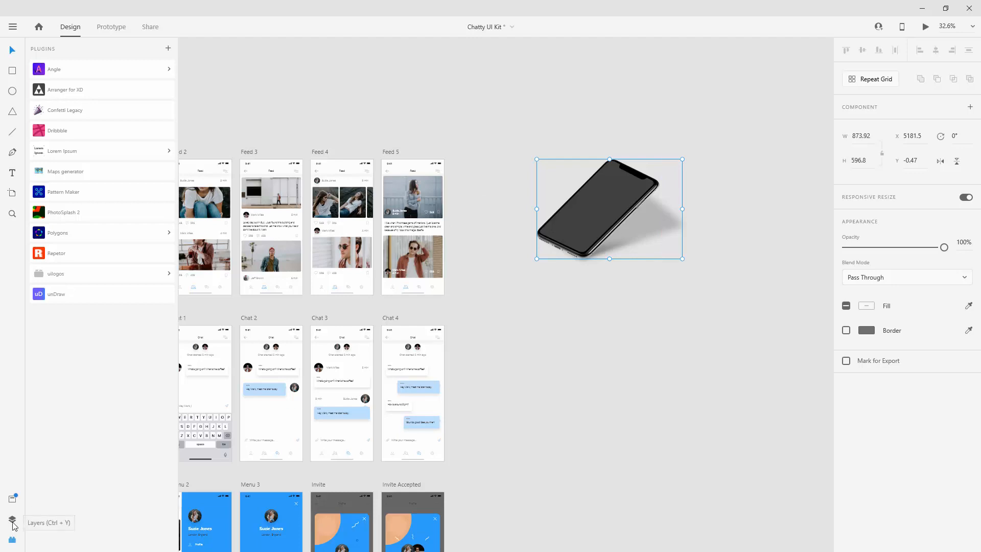
# Show the mockup's layers and select its Screen shape
pyautogui.click(12, 521)
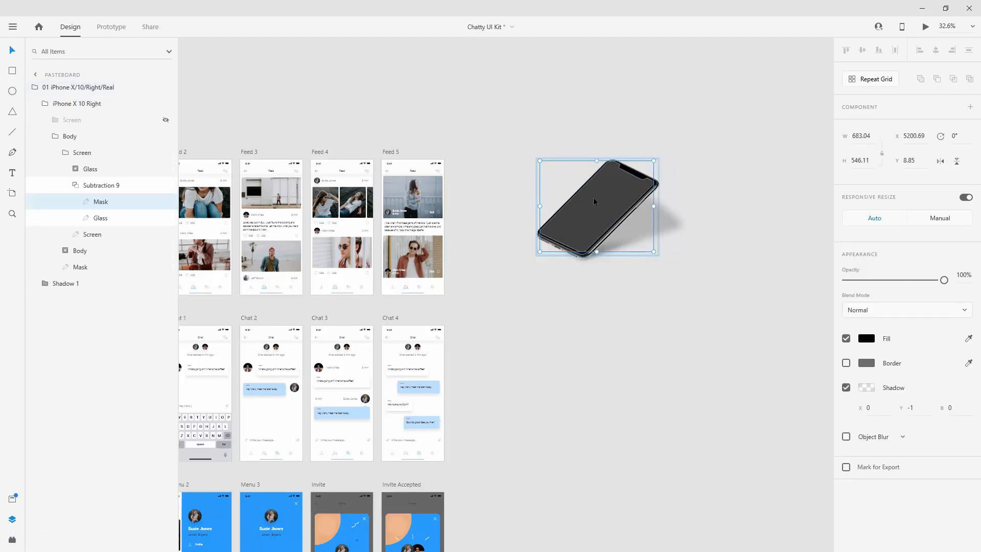
pyautogui.moveTo(100, 226)
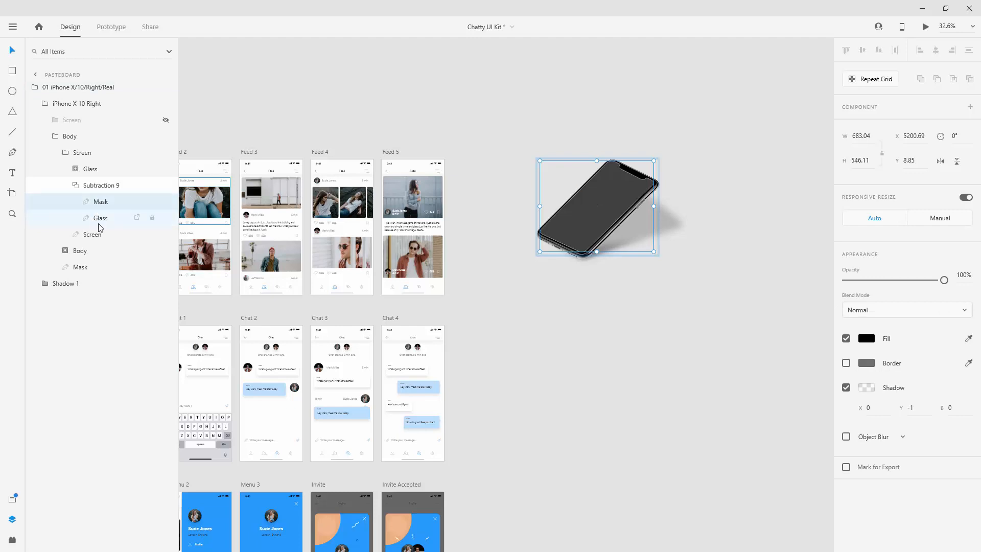
pyautogui.click(93, 234)
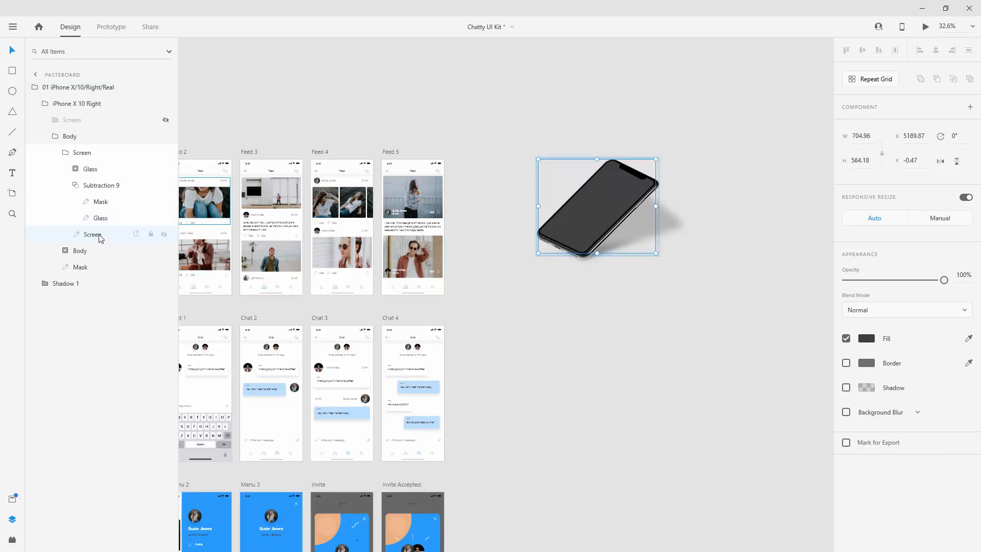
pyautogui.moveTo(11, 539)
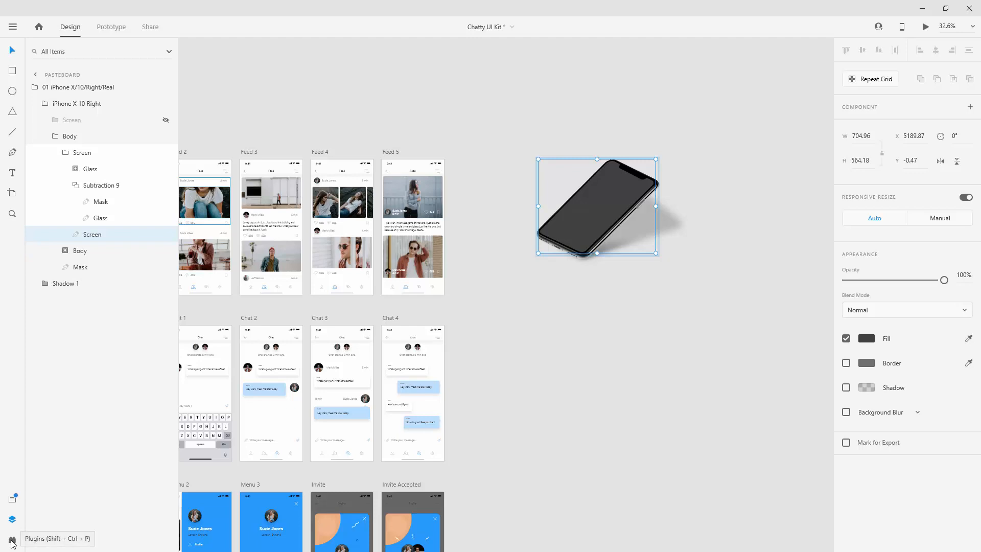
# Use Angle's Apply Mockup to put the Splash artboard on the screen at 3x, Best quality
pyautogui.click(11, 538)
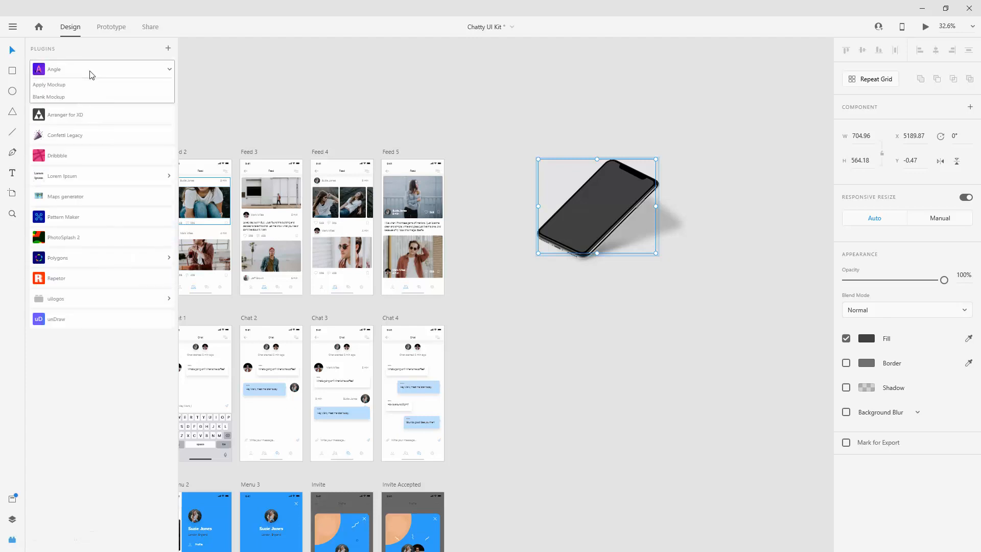
pyautogui.click(49, 84)
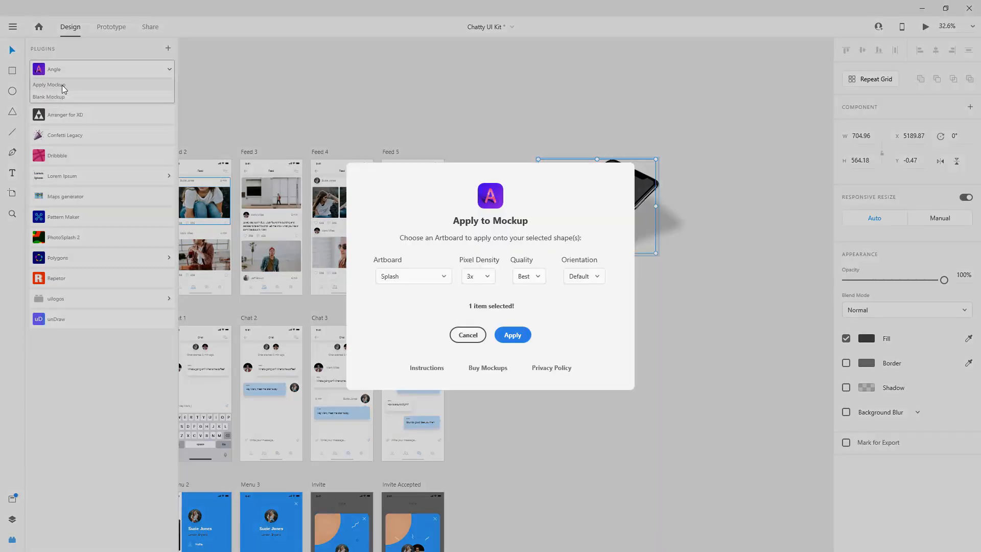
pyautogui.moveTo(425, 284)
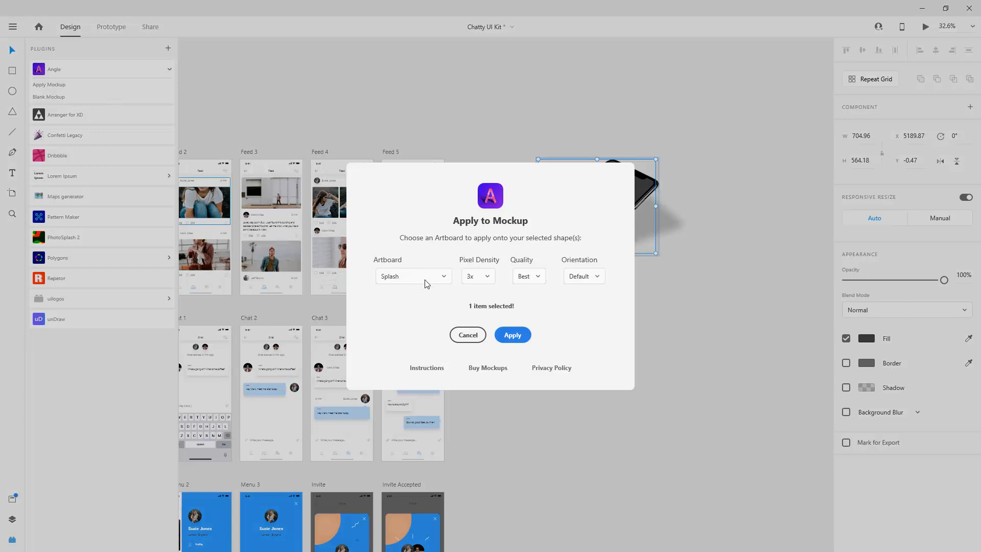
pyautogui.click(413, 276)
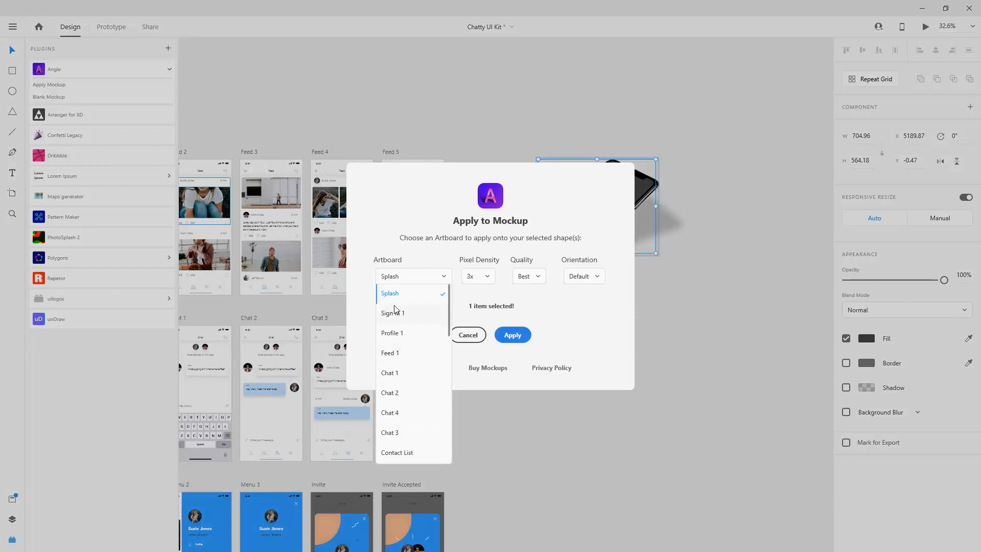
pyautogui.moveTo(543, 335)
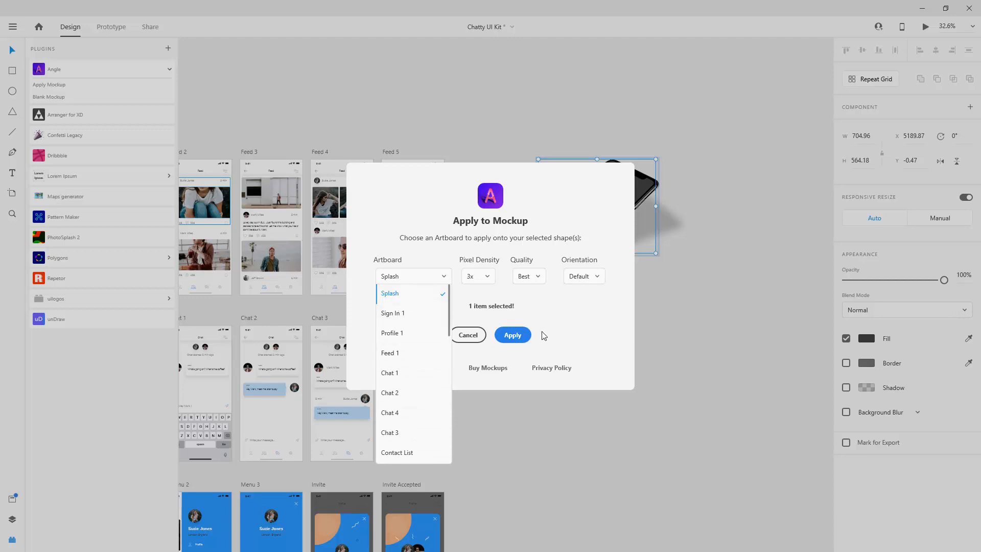
pyautogui.click(512, 335)
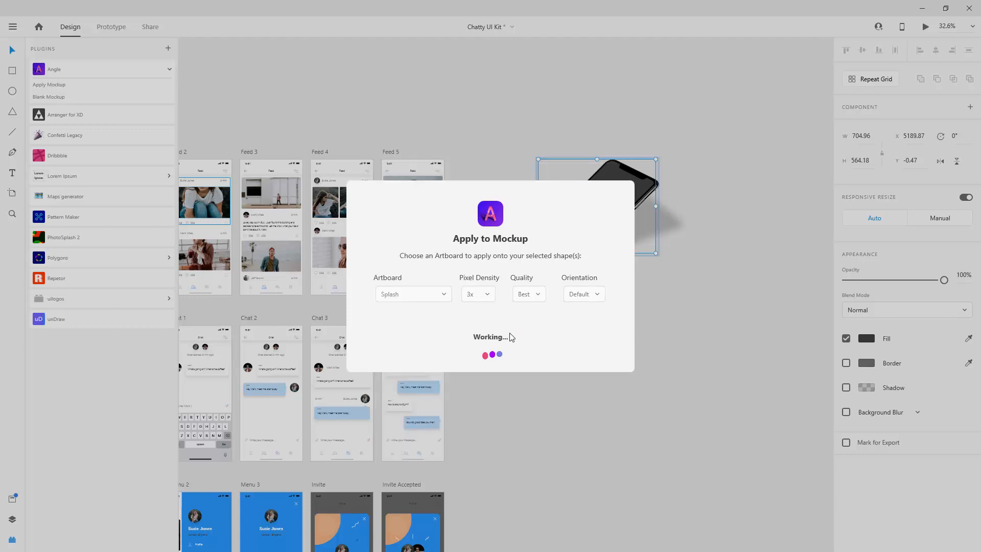
pyautogui.moveTo(549, 334)
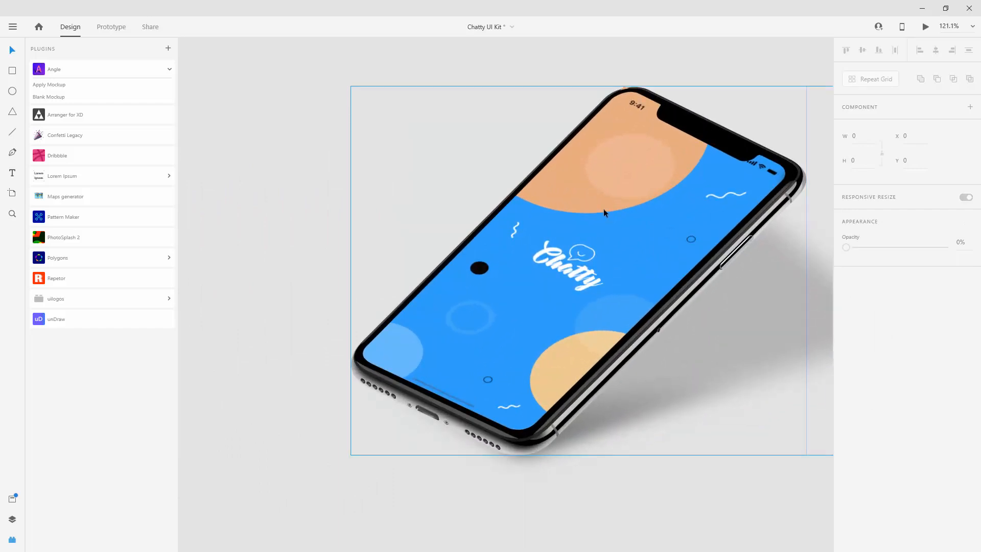
# Deselect the finished iPhone mockup and scroll to view the perspective splash screen
pyautogui.scroll(3)
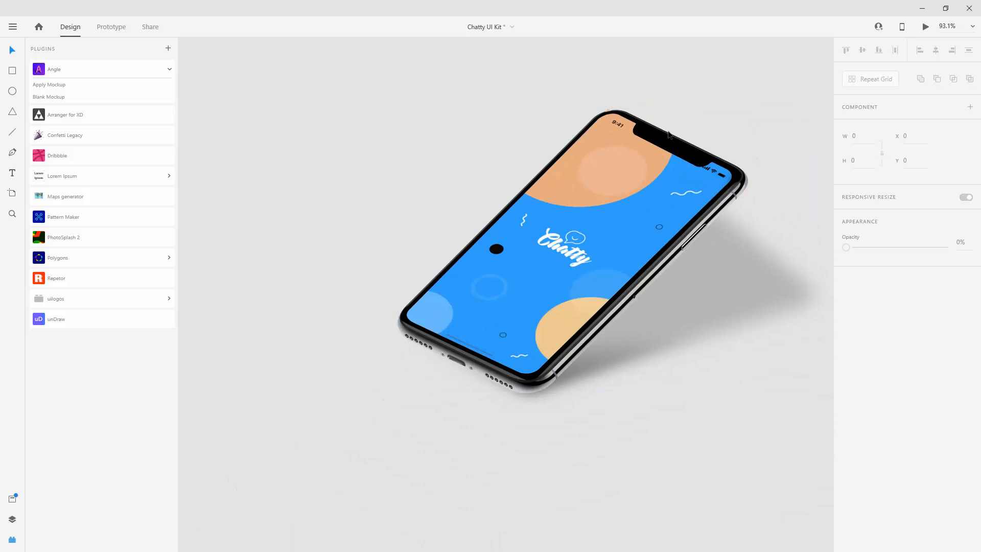
pyautogui.scroll(-3)
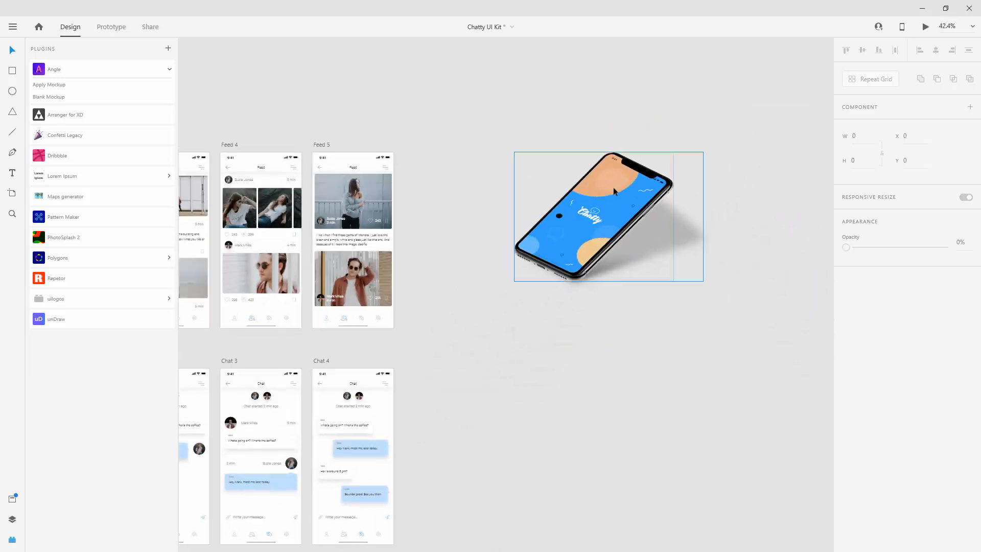
pyautogui.click(592, 123)
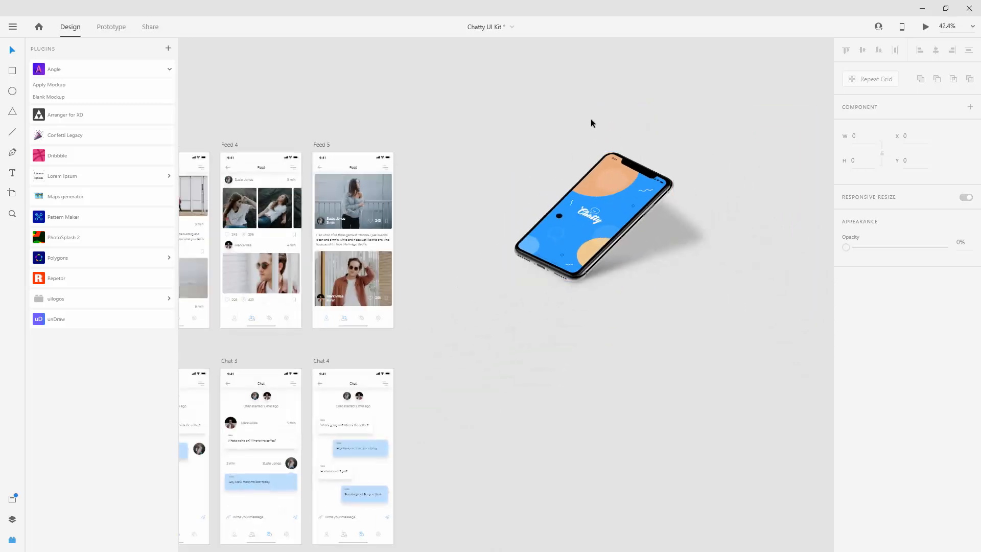
pyautogui.scroll(-3)
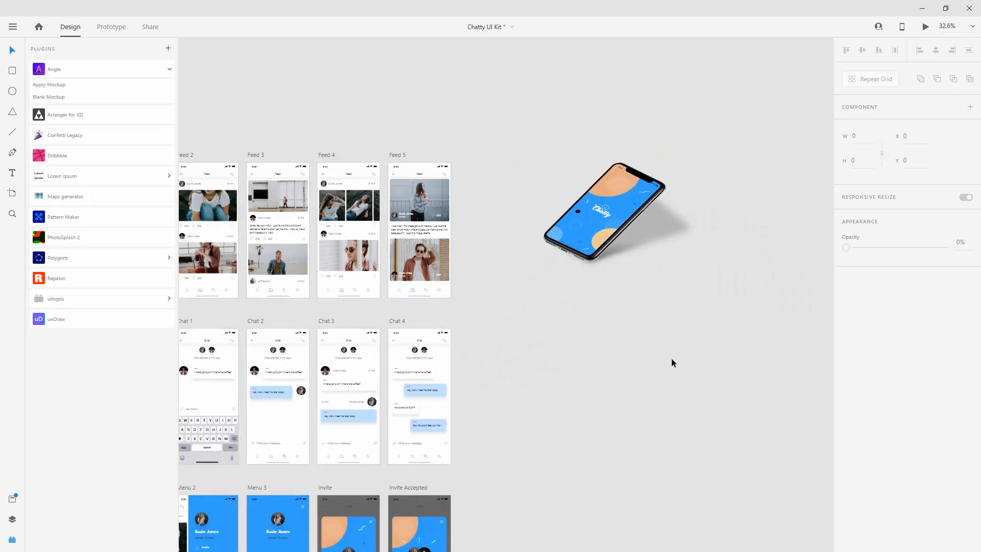
pyautogui.moveTo(659, 181)
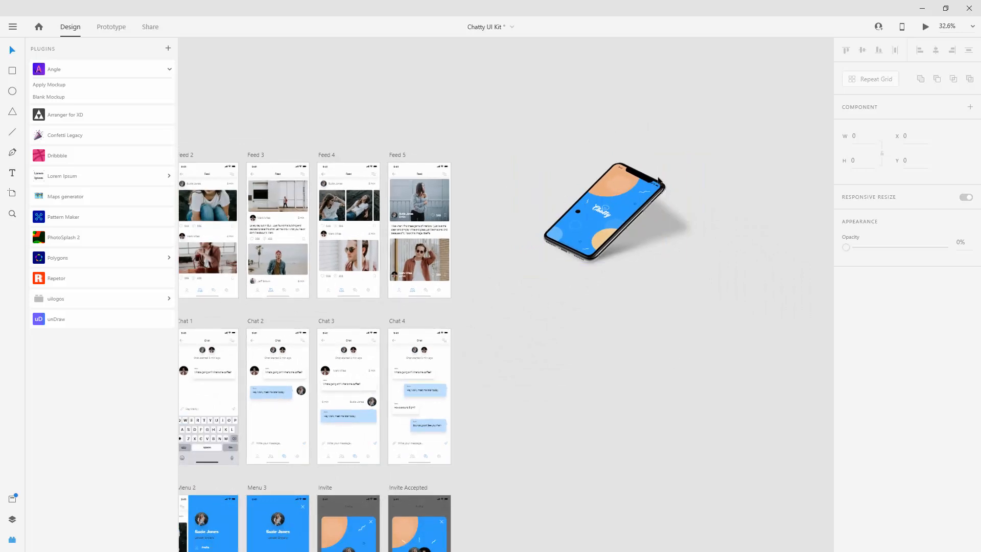
pyautogui.moveTo(710, 251)
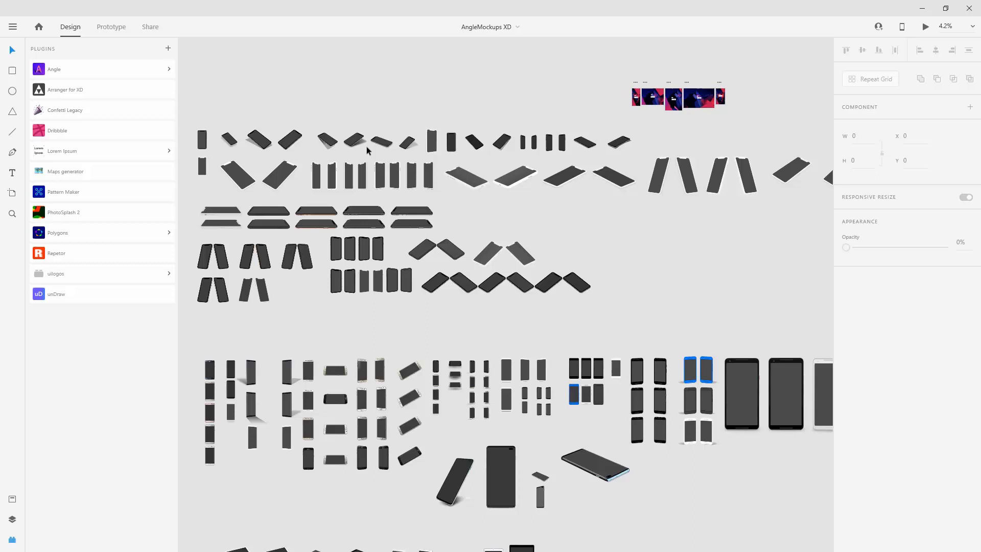
pyautogui.scroll(3)
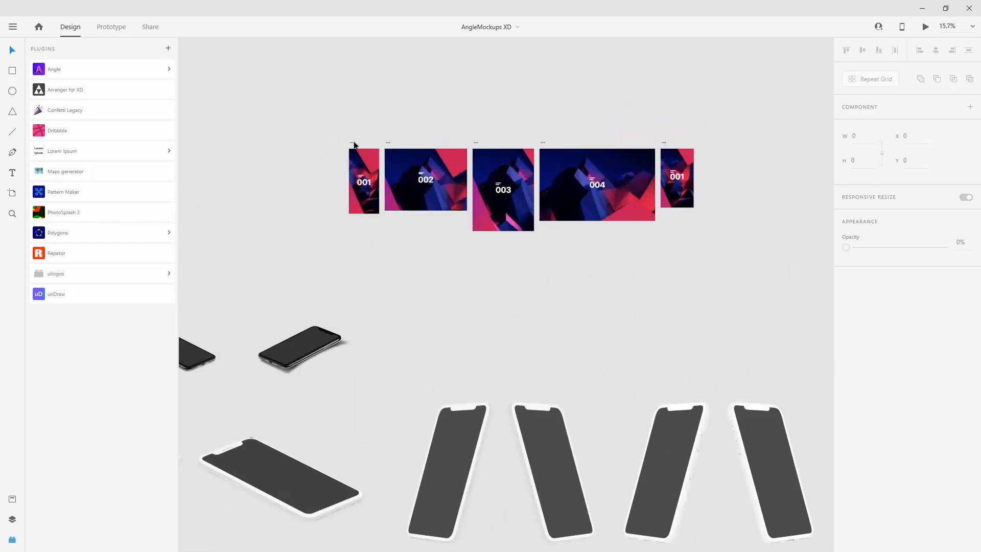
pyautogui.click(364, 181)
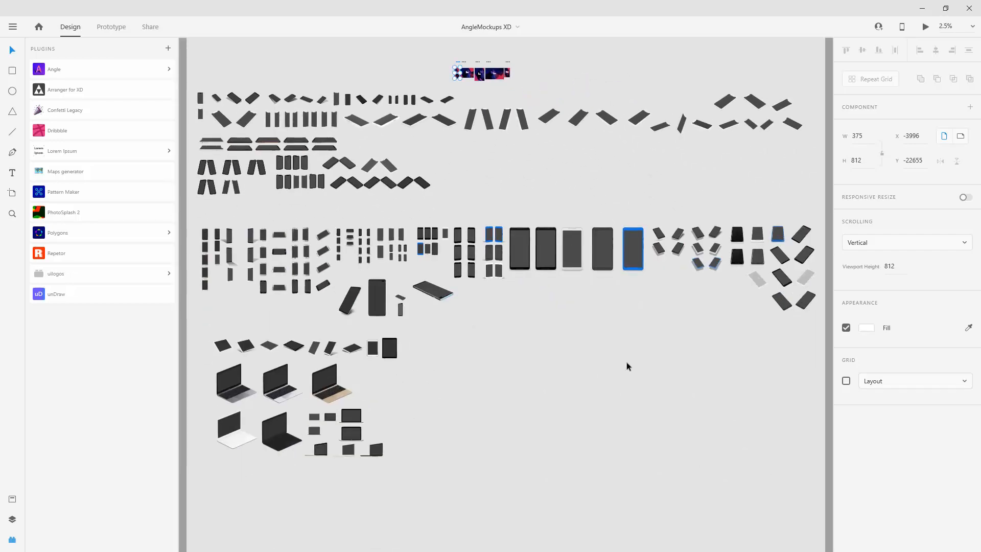
pyautogui.click(54, 69)
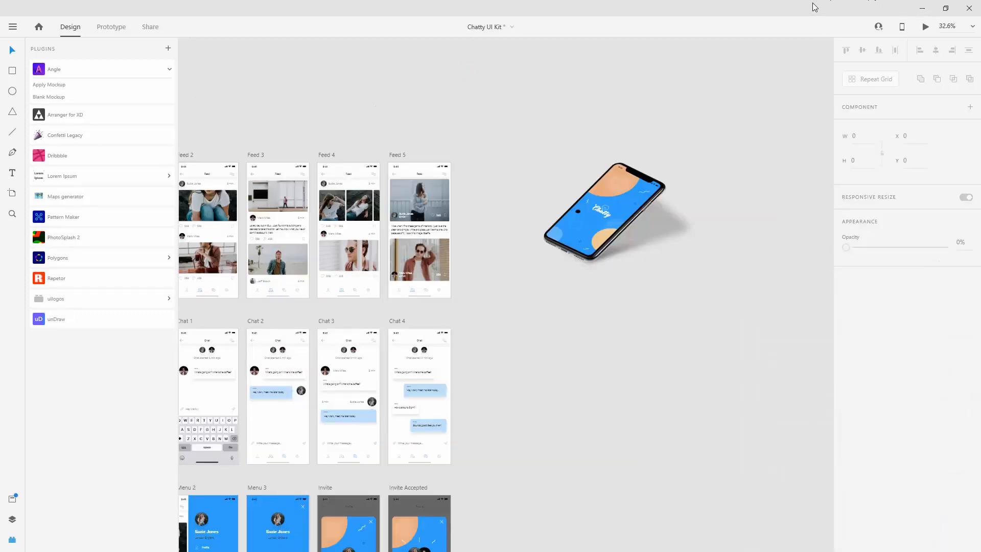
pyautogui.scroll(-3)
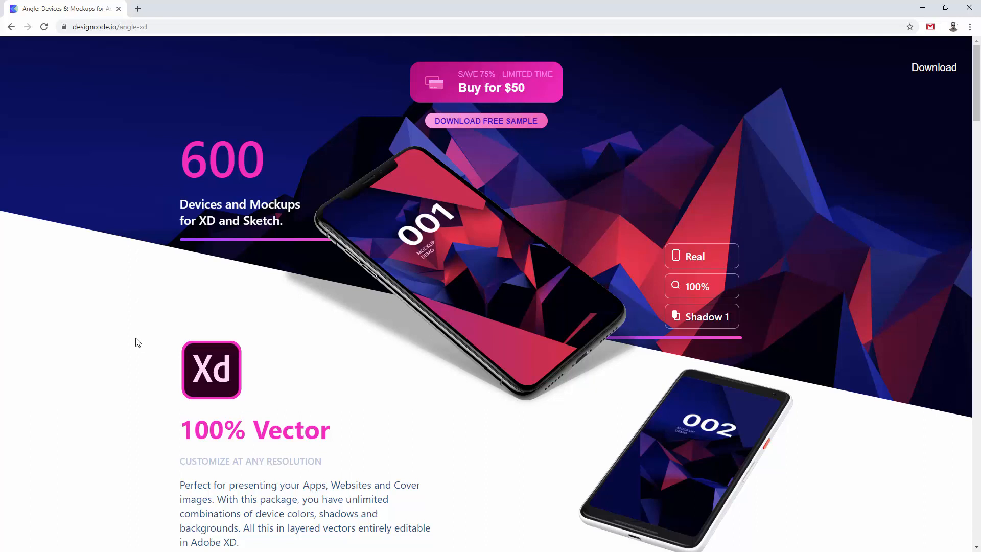
# Scroll designcode.io's Angle page through the Vector, wallpapers and Android devices sections
pyautogui.scroll(-3)
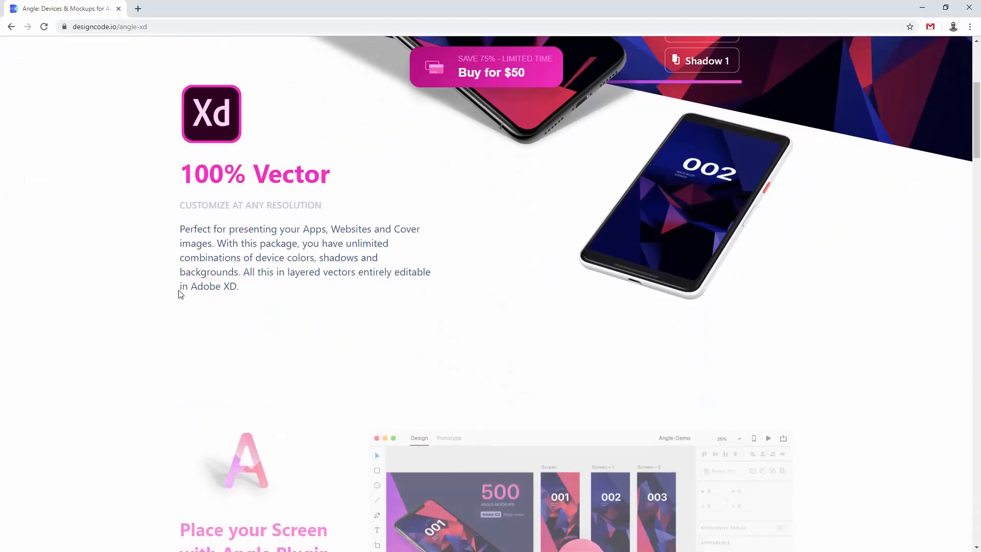
pyautogui.scroll(-3)
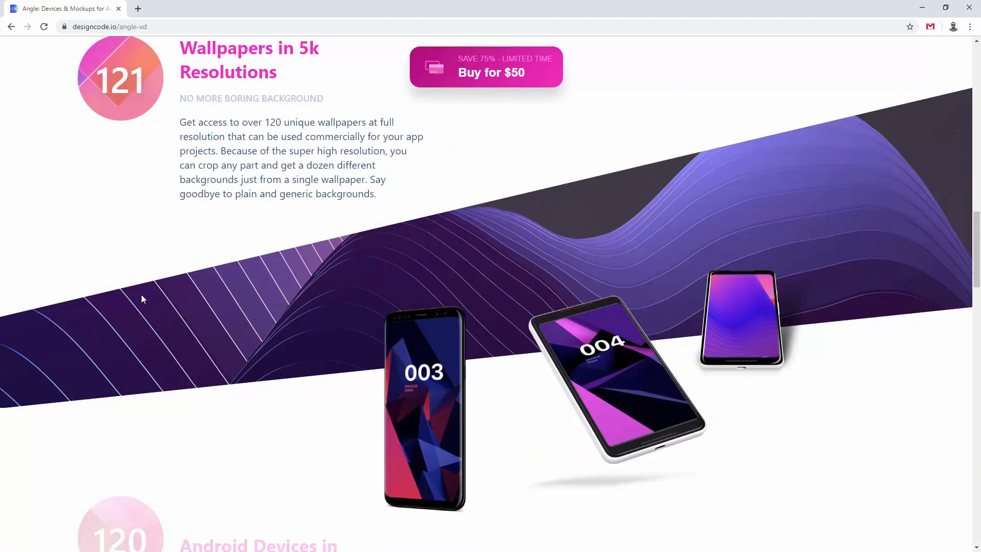
pyautogui.scroll(-3)
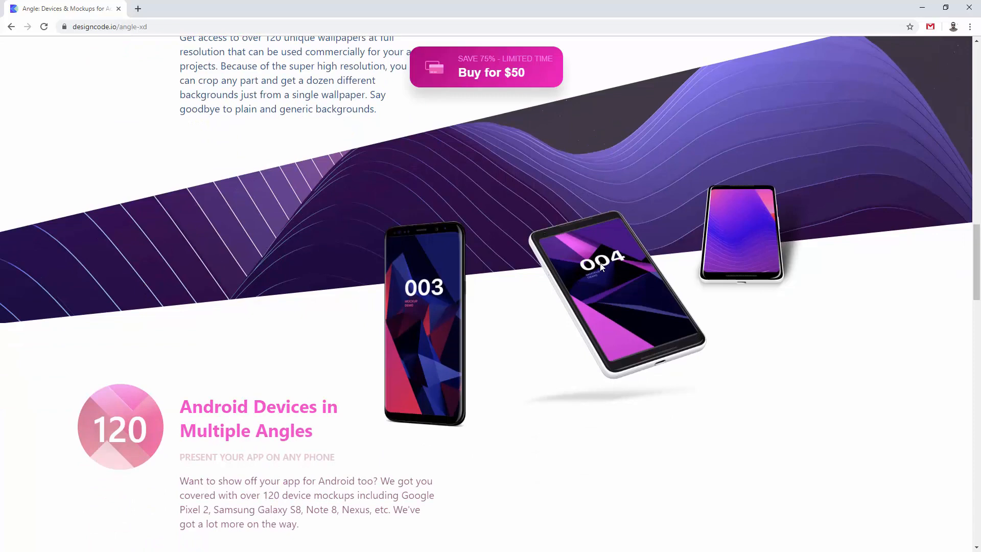
pyautogui.scroll(3)
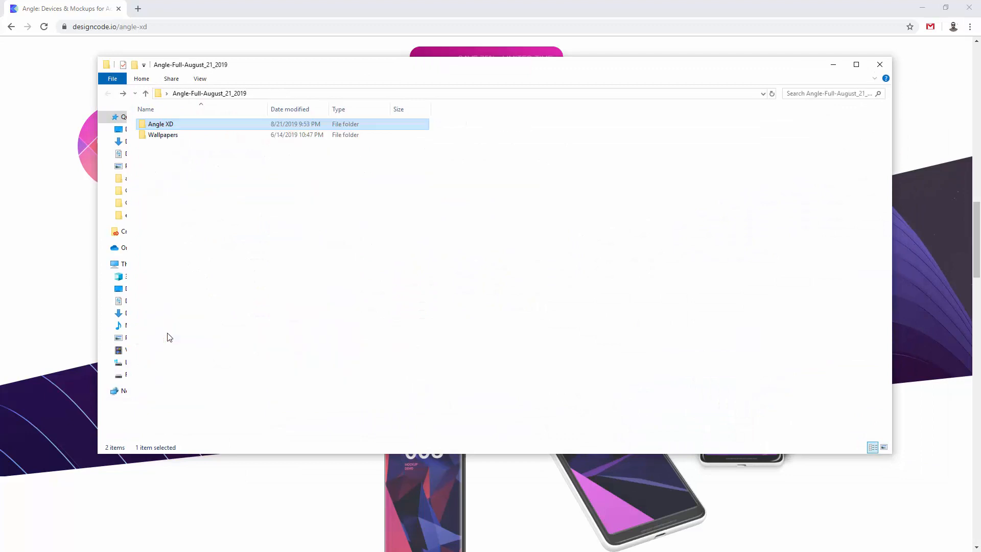
pyautogui.moveTo(169, 125)
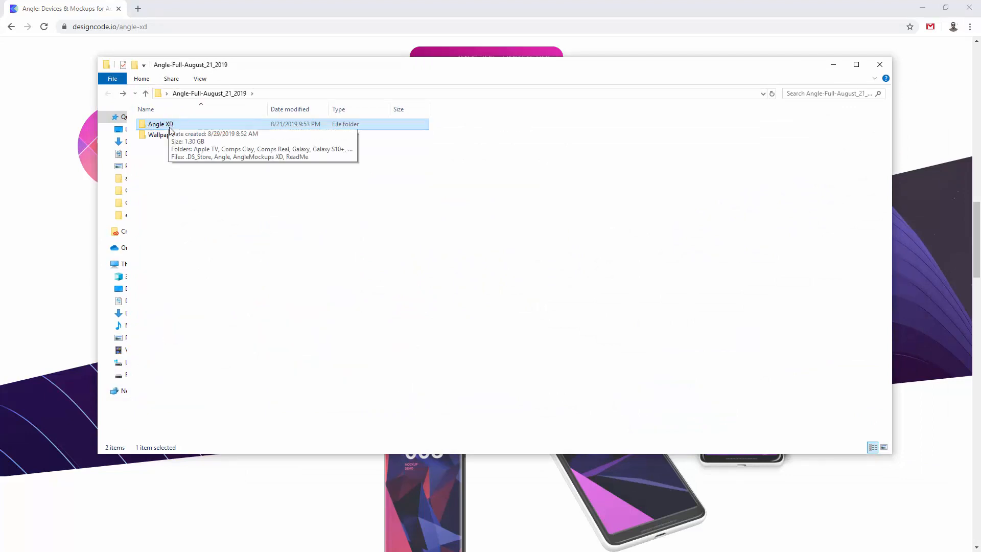
# Browse the Wallpapers folder, then open Landscape01 from the Landscape folder full-size
pyautogui.doubleClick(160, 123)
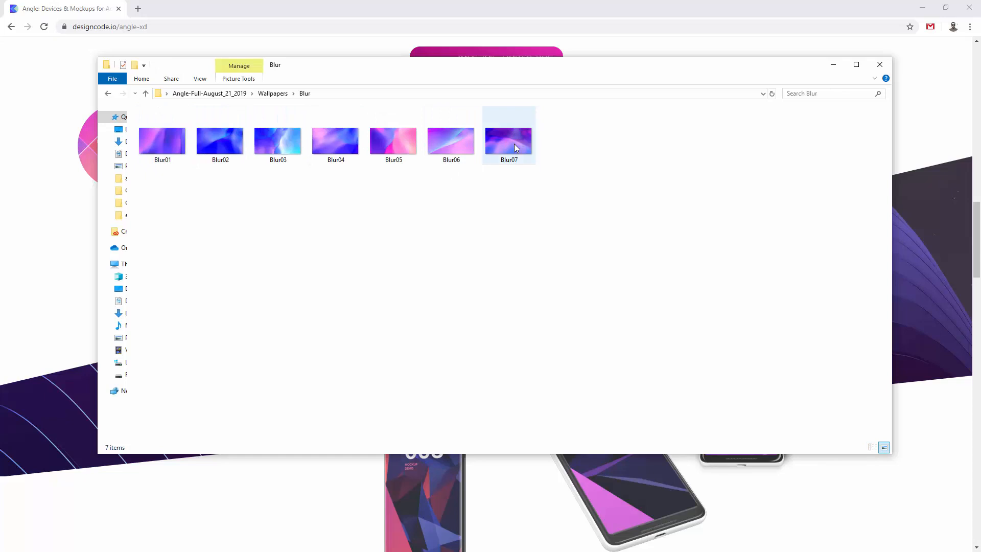
pyautogui.click(509, 135)
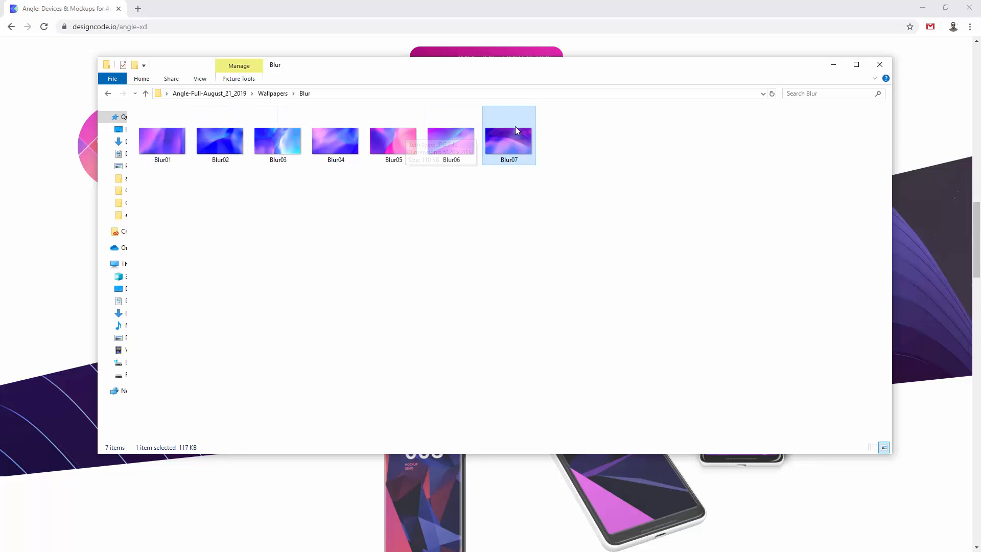
pyautogui.moveTo(509, 131)
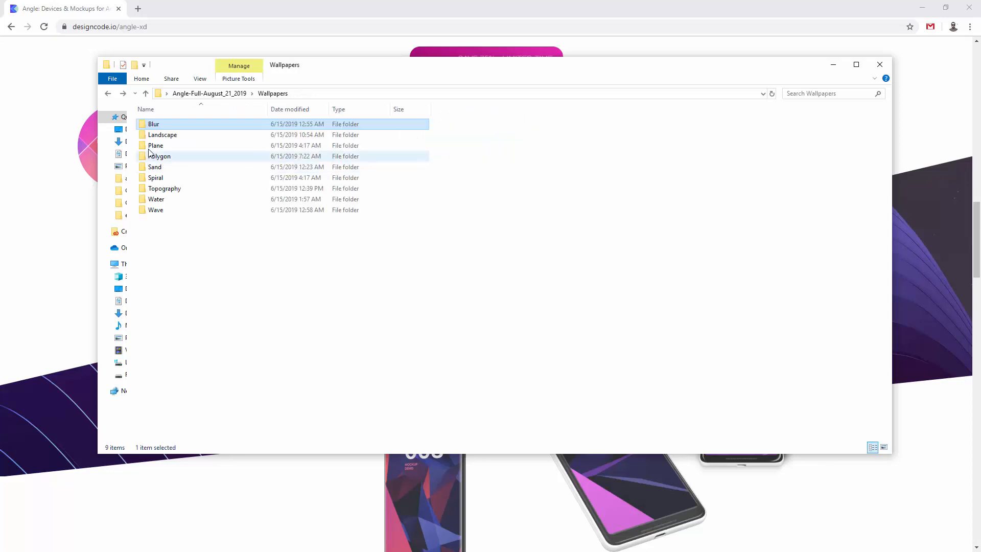
pyautogui.click(162, 134)
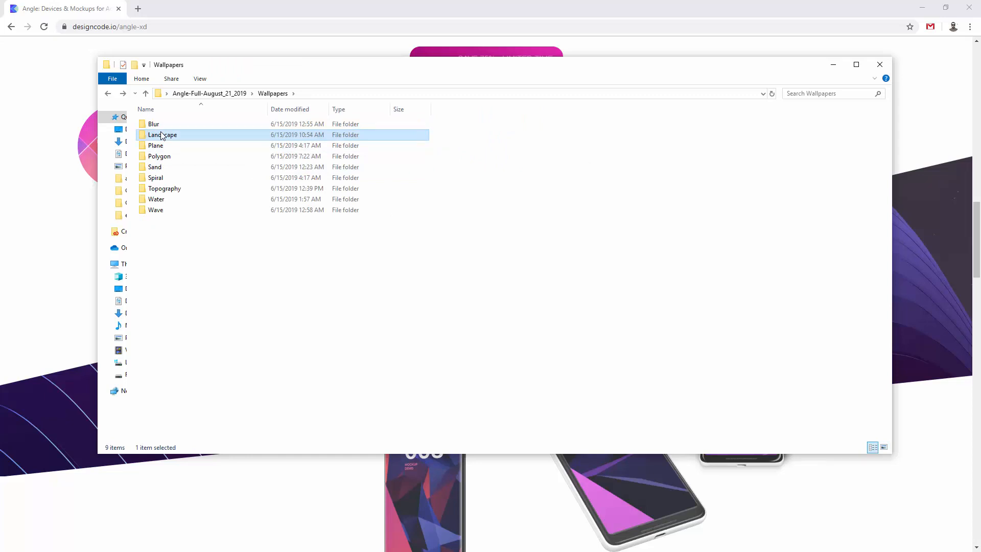
pyautogui.doubleClick(163, 134)
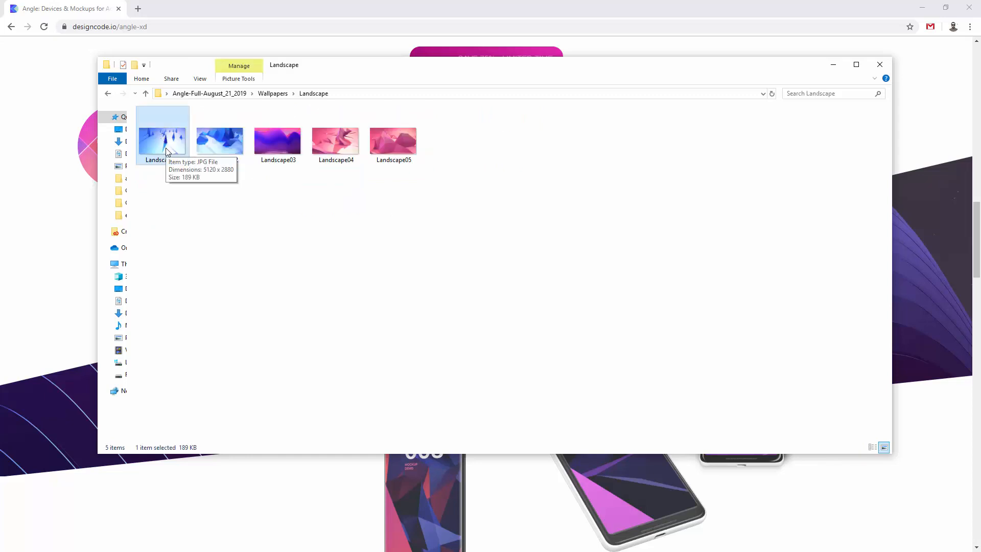
pyautogui.click(220, 133)
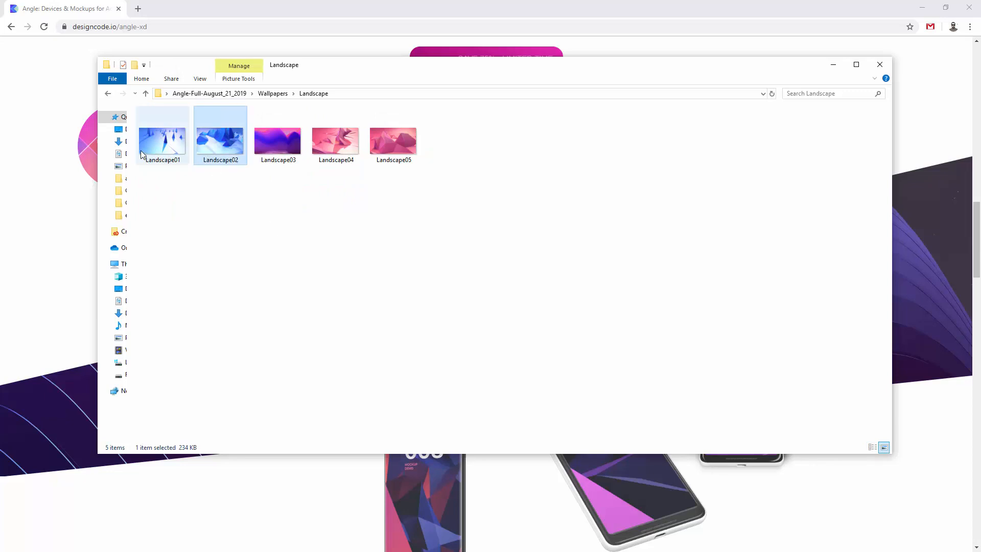
pyautogui.click(162, 135)
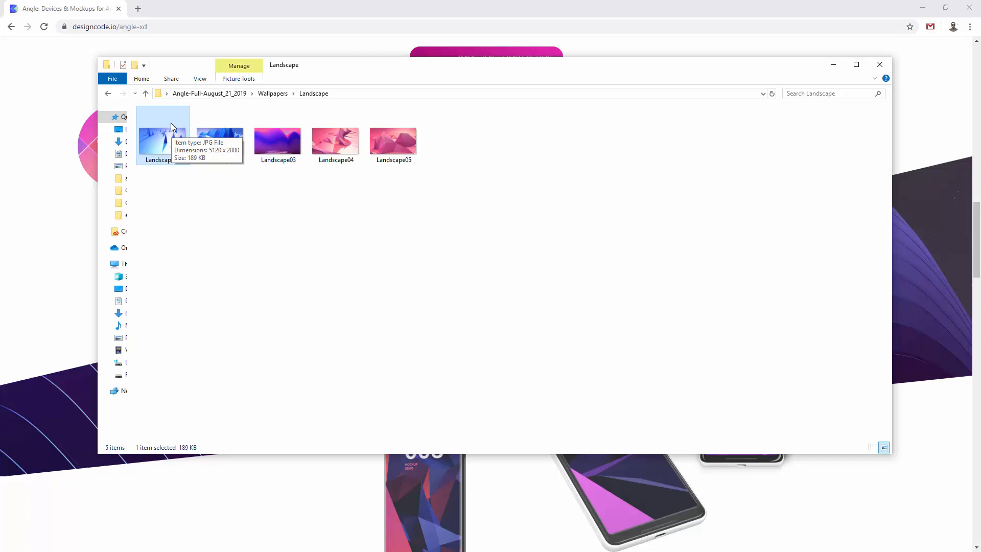
pyautogui.moveTo(169, 149)
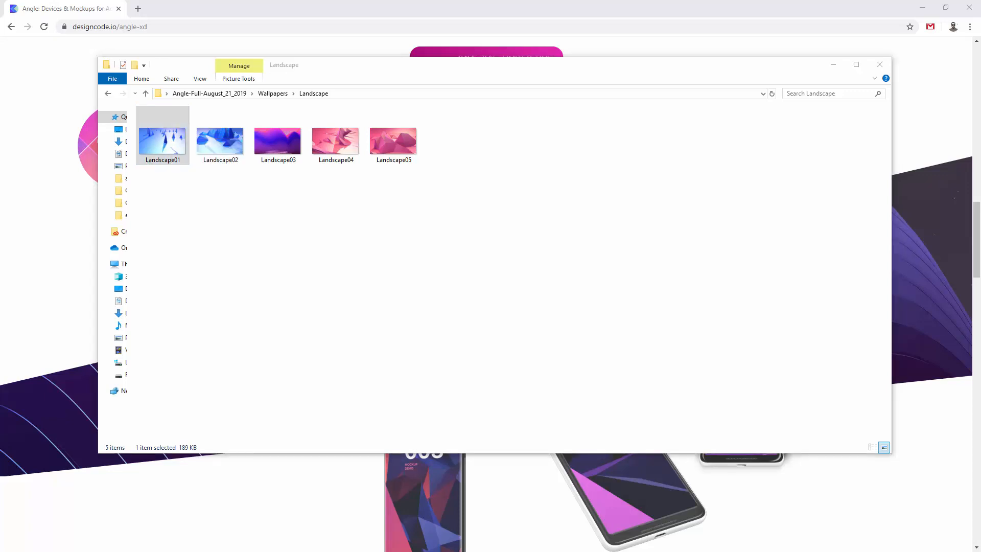
pyautogui.doubleClick(162, 128)
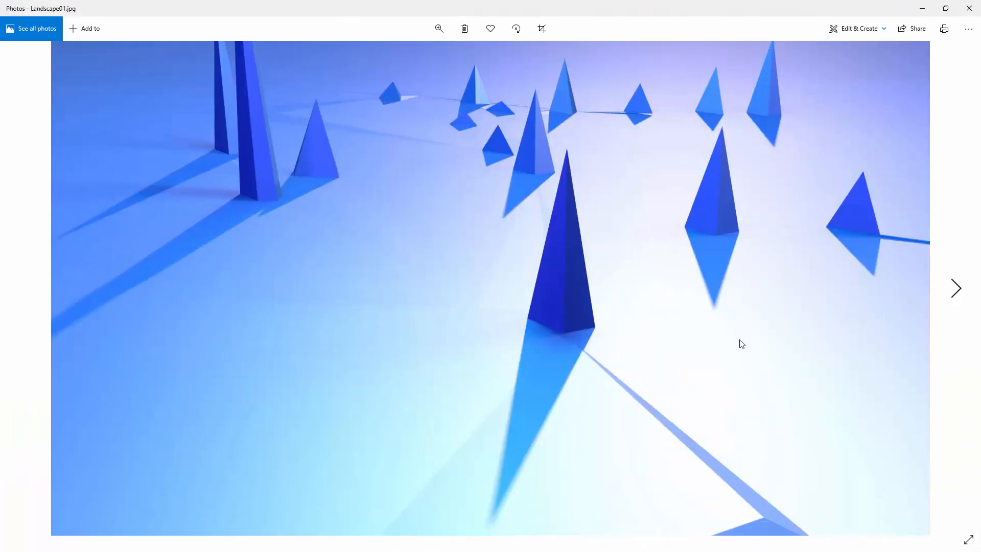
# Advance to the next landscape wallpaper and bring up the zoom control
pyautogui.click(955, 289)
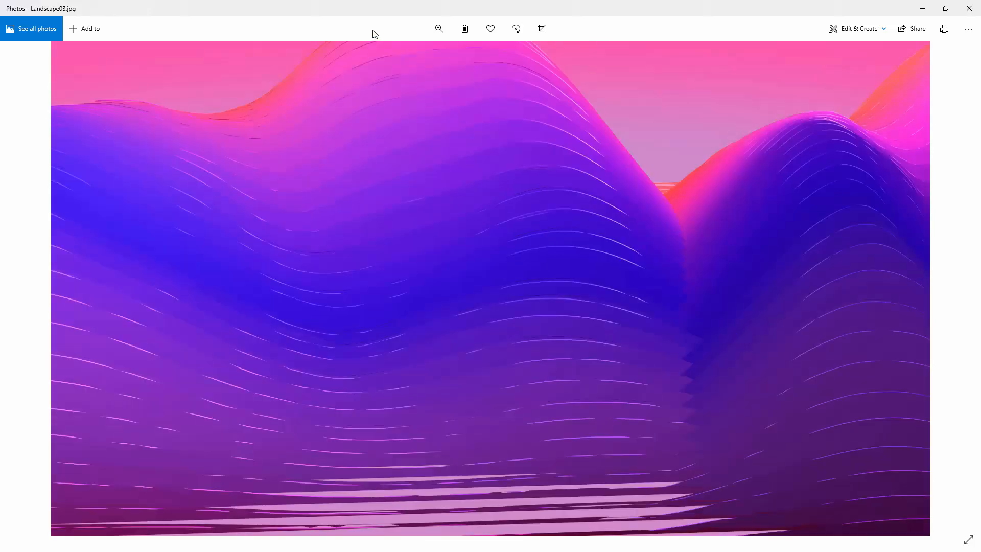
pyautogui.click(438, 28)
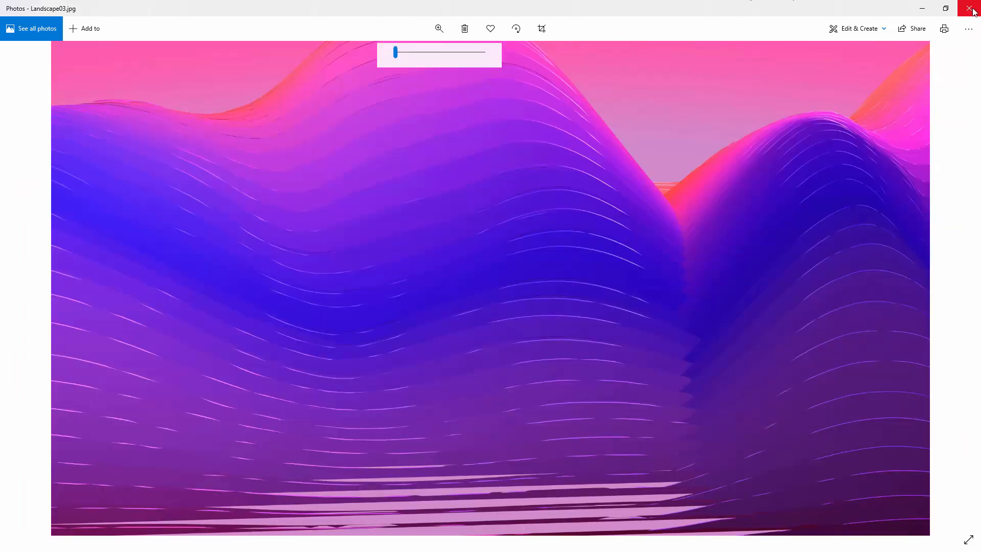
pyautogui.moveTo(576, 108)
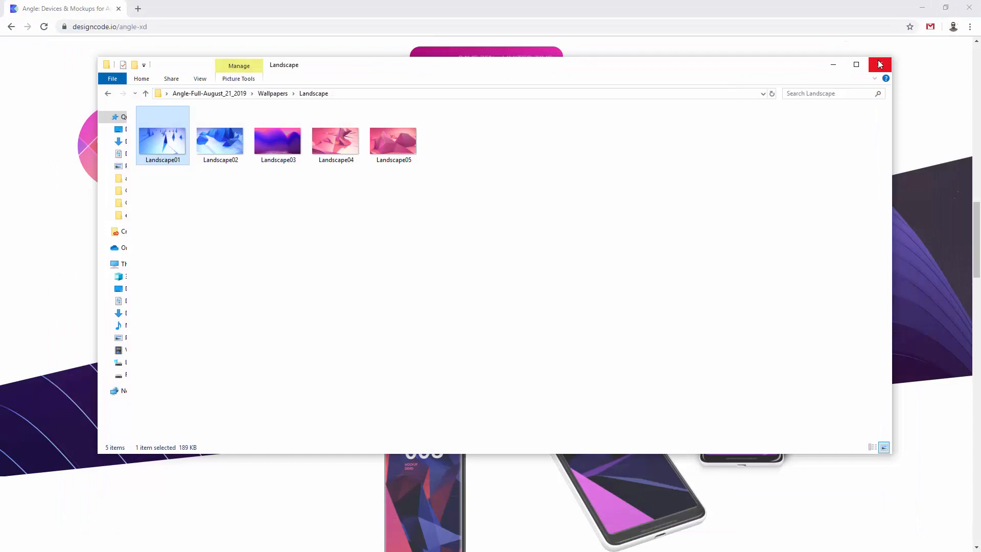
# Close the wallpapers window and return Chrome's Angle page to the top
pyautogui.click(880, 65)
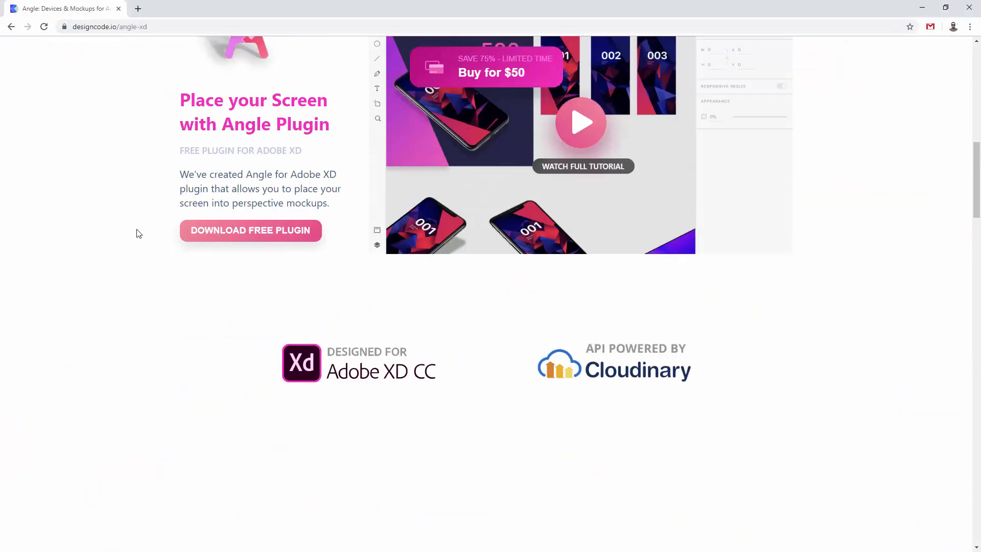
pyautogui.scroll(3)
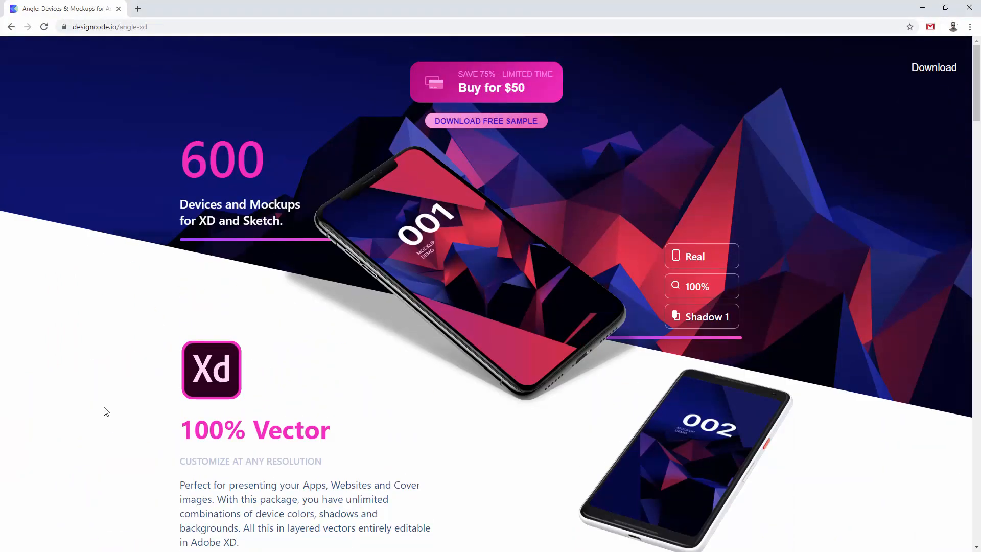